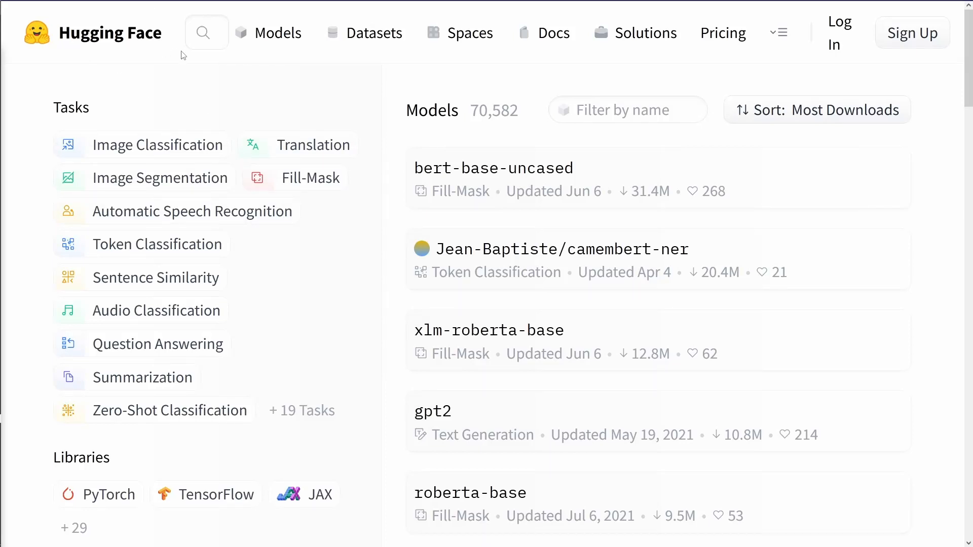
{"action": "mouse_move", "coordinate": [276, 33]}
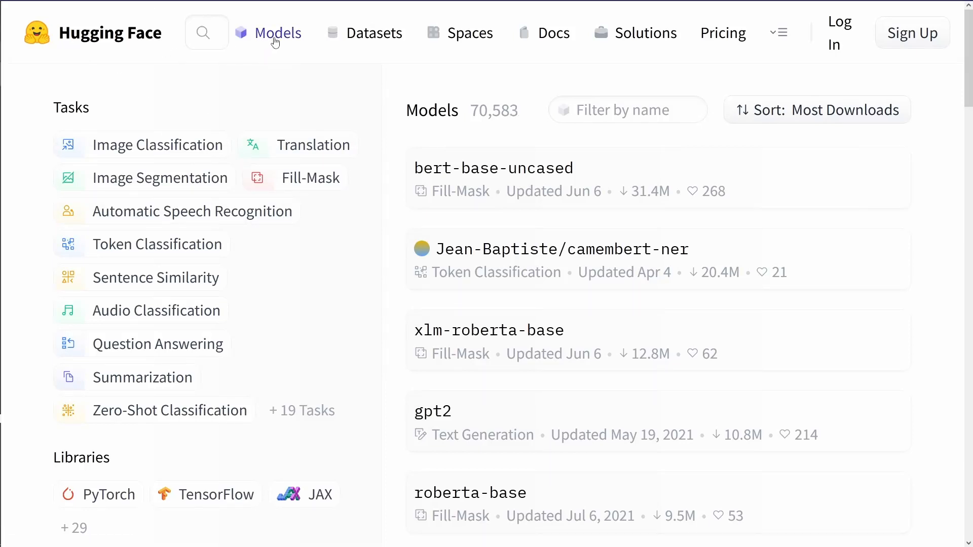
Filter models to the Sentence Similarity task (641 models), sorted by Most Downloads
{"action": "double_click", "coordinate": [433, 110]}
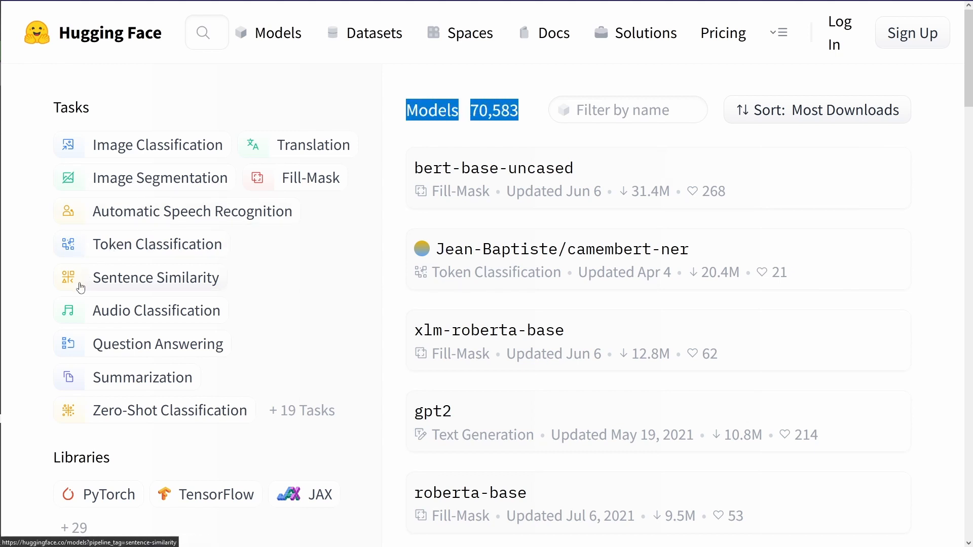
{"action": "mouse_move", "coordinate": [227, 284]}
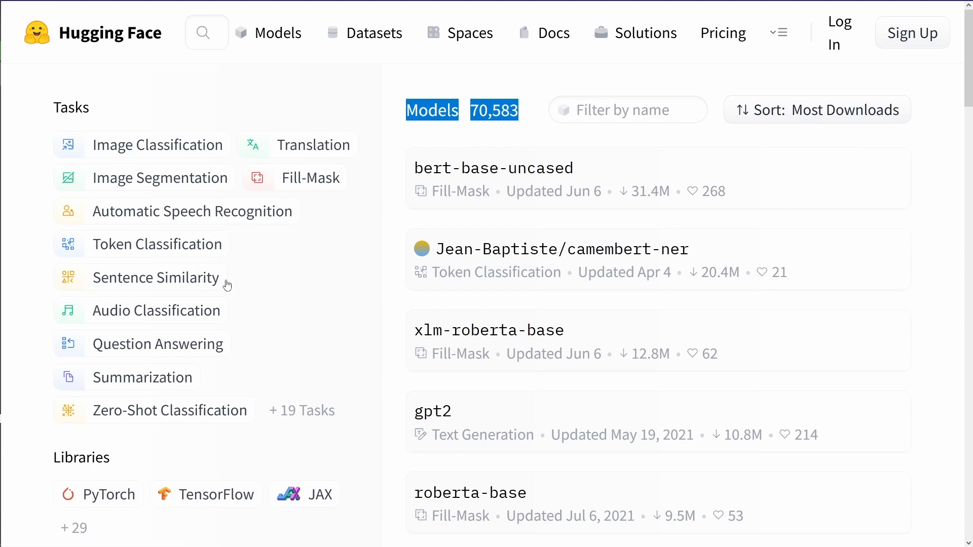
{"action": "left_click", "coordinate": [156, 277]}
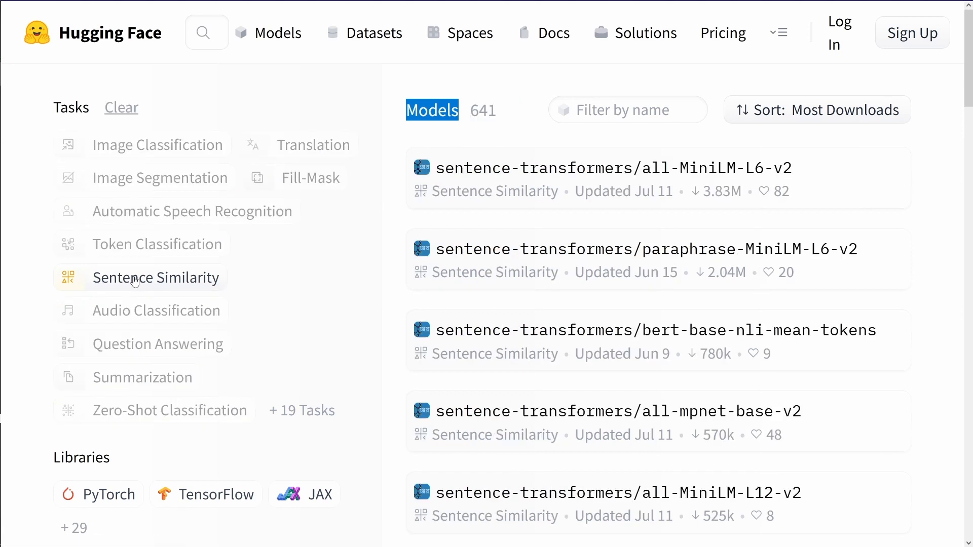
{"action": "mouse_move", "coordinate": [615, 169]}
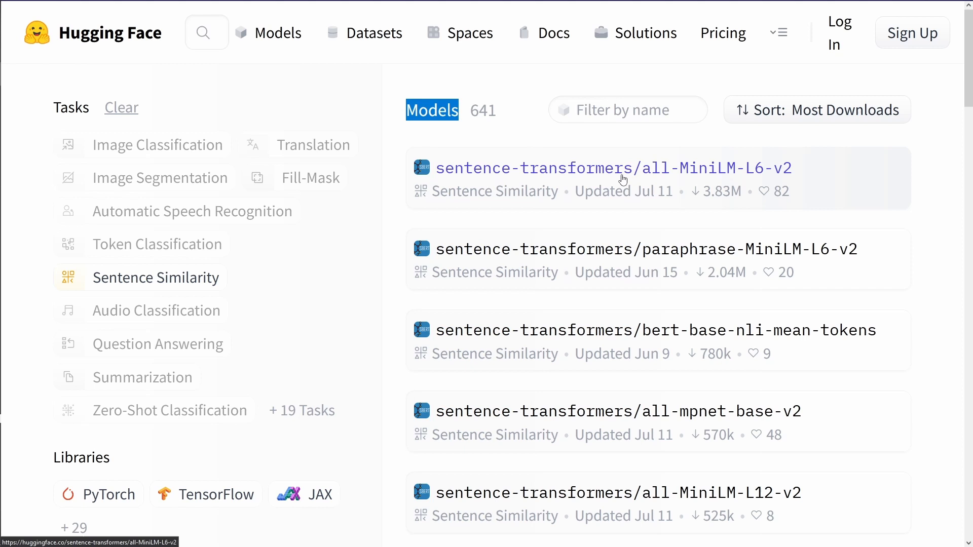
{"action": "mouse_move", "coordinate": [622, 179]}
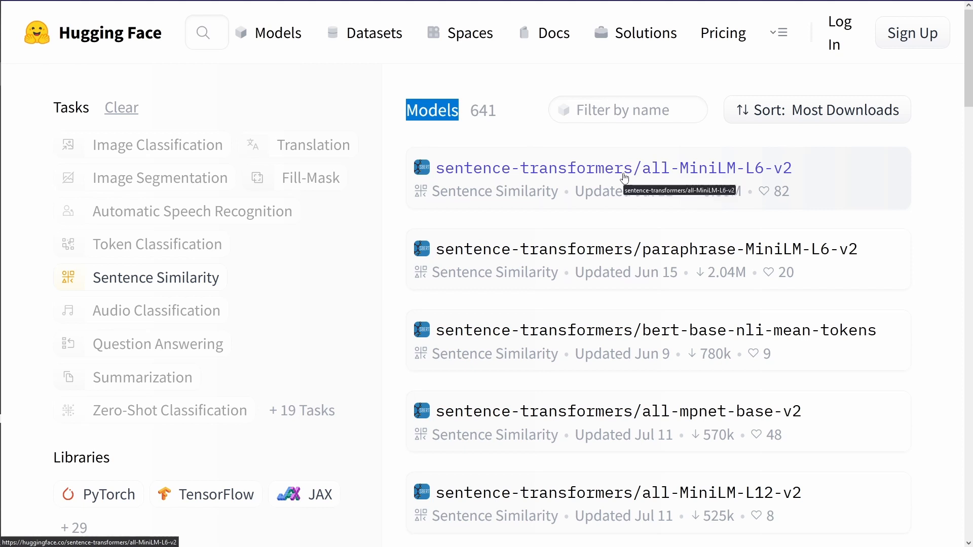
{"action": "mouse_move", "coordinate": [542, 156]}
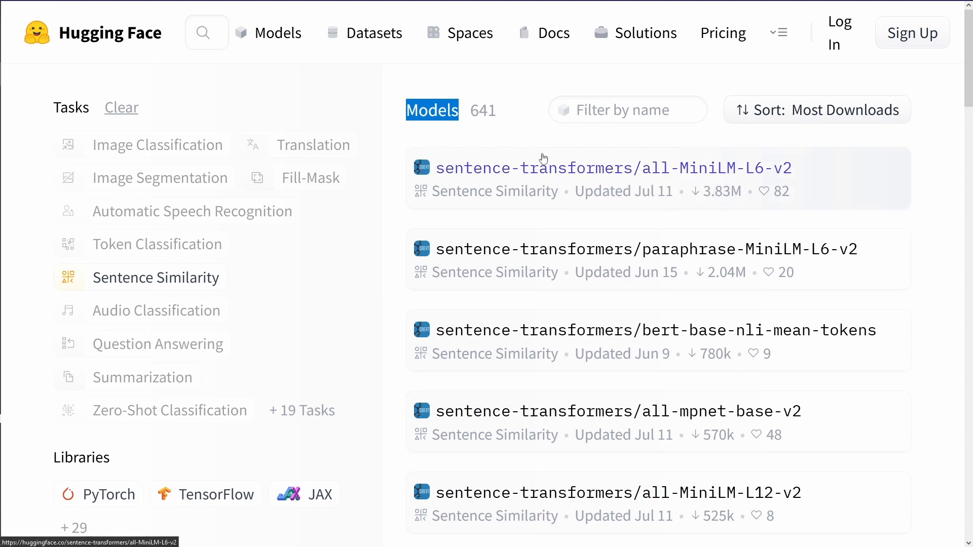
{"action": "mouse_move", "coordinate": [637, 154]}
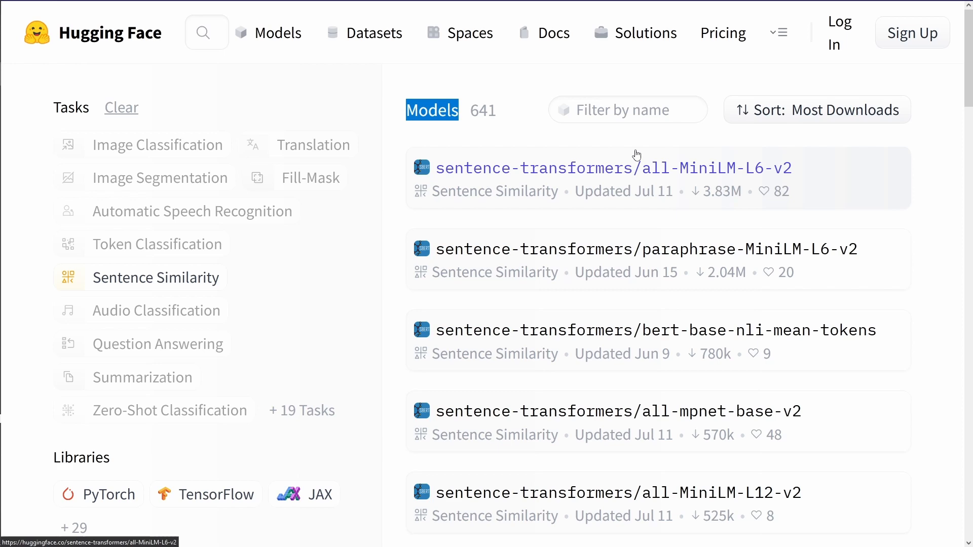
{"action": "mouse_move", "coordinate": [620, 205]}
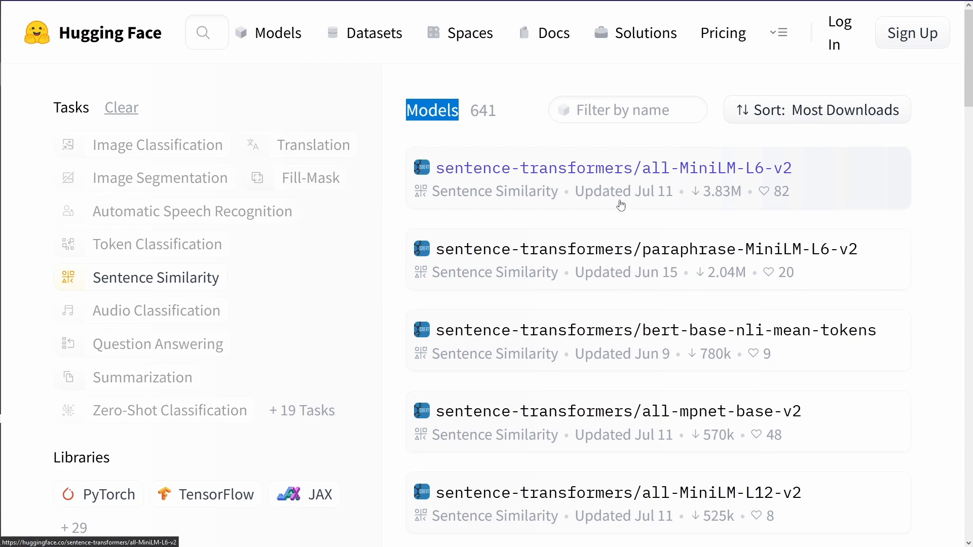
{"action": "mouse_move", "coordinate": [664, 363]}
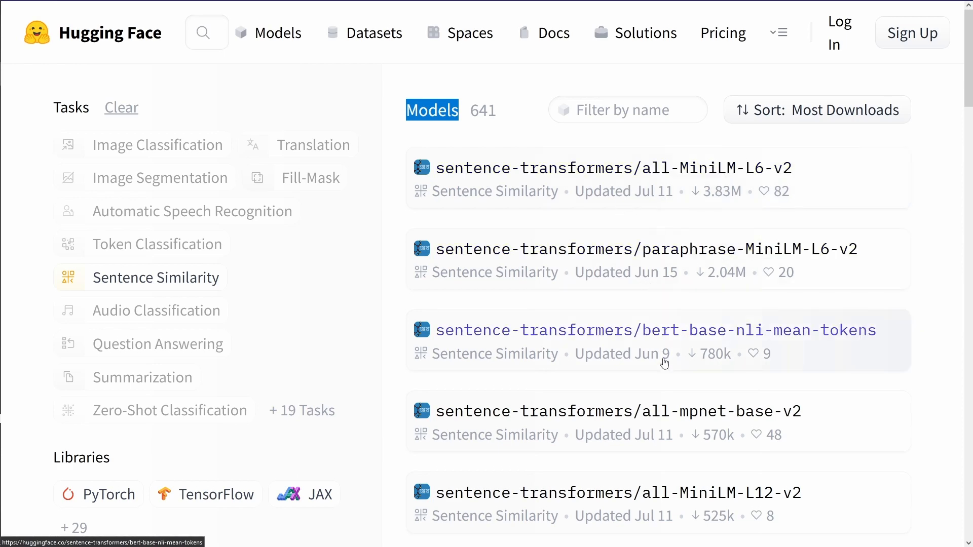
{"action": "mouse_move", "coordinate": [835, 77]}
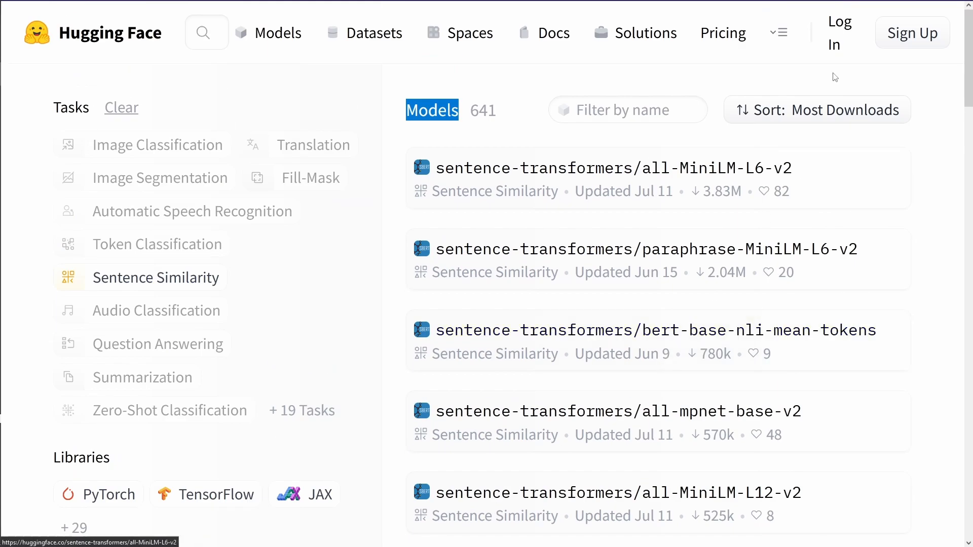
{"action": "left_click", "coordinate": [816, 110]}
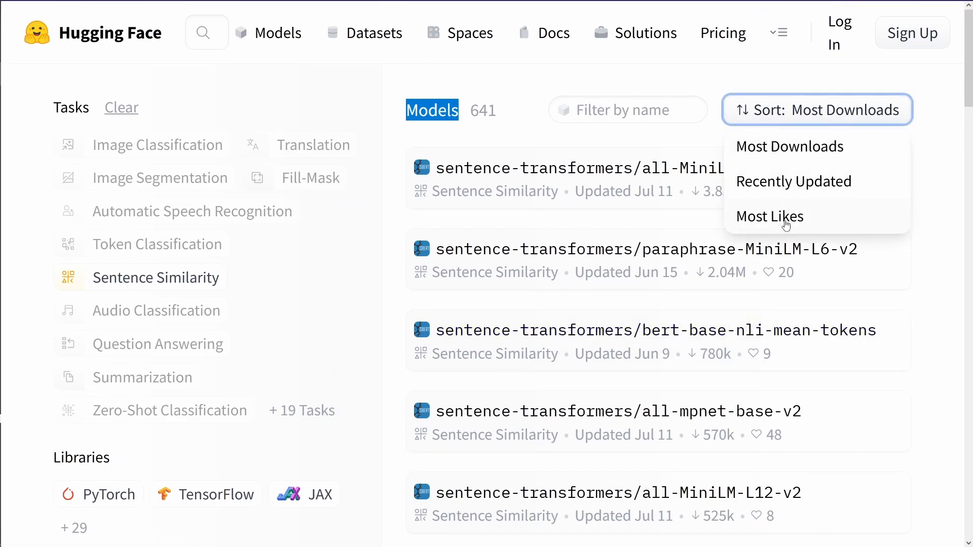
{"action": "mouse_move", "coordinate": [802, 155]}
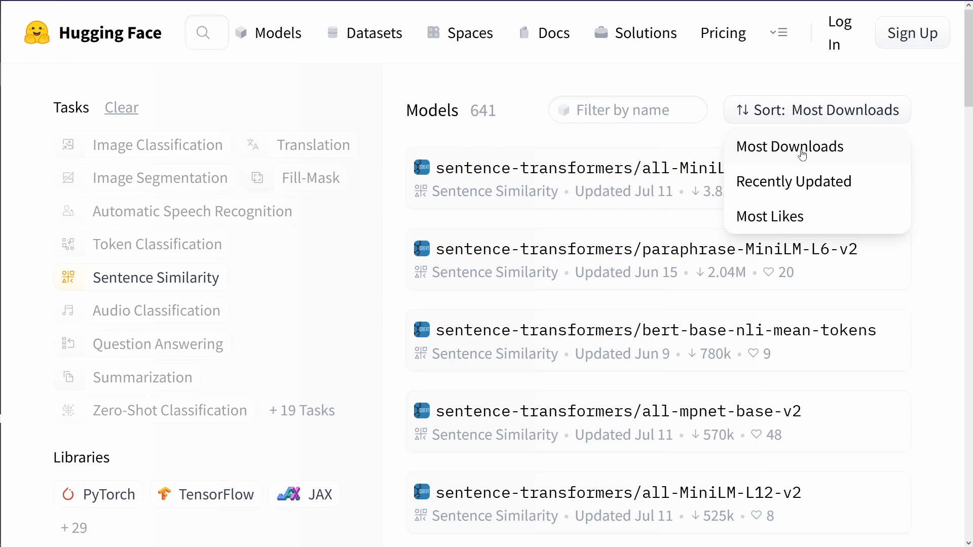
{"action": "left_click", "coordinate": [790, 147]}
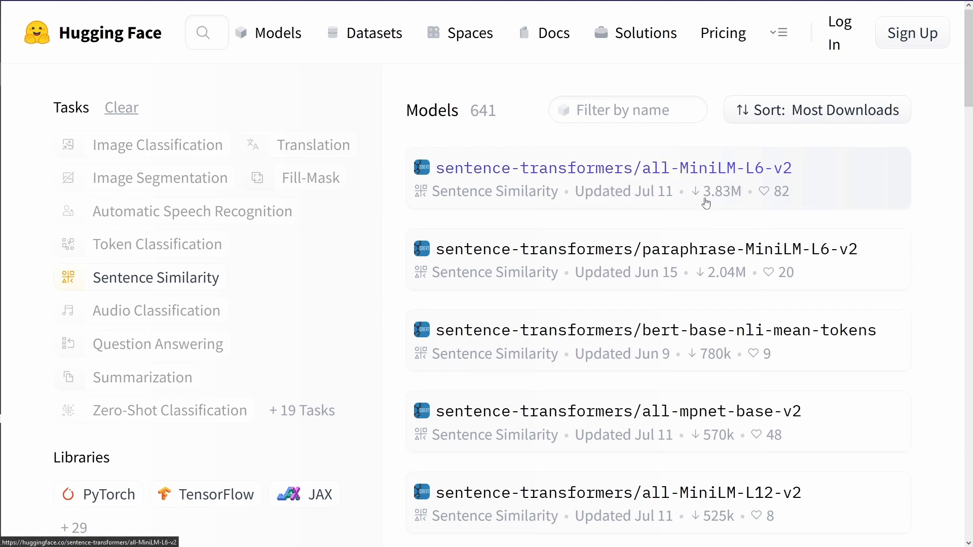
{"action": "mouse_move", "coordinate": [725, 205]}
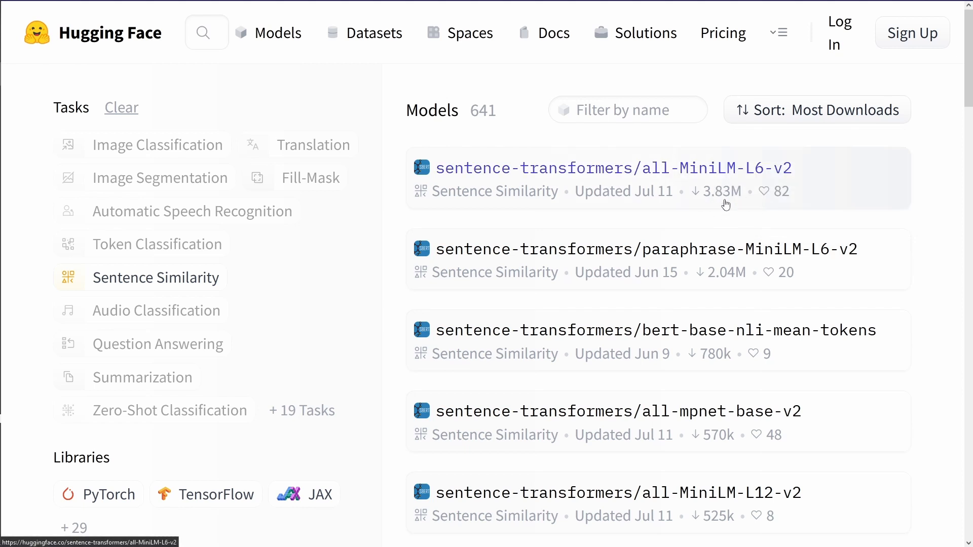
{"action": "mouse_move", "coordinate": [588, 178]}
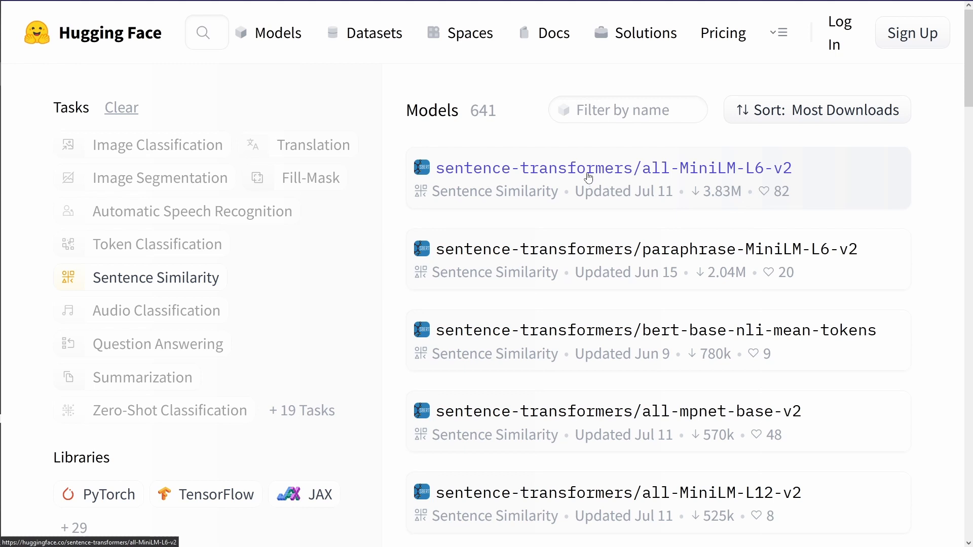
Open the all-MiniLM-L6-v2 card, highlighting its clustering and semantic search use cases
{"action": "left_click", "coordinate": [614, 168]}
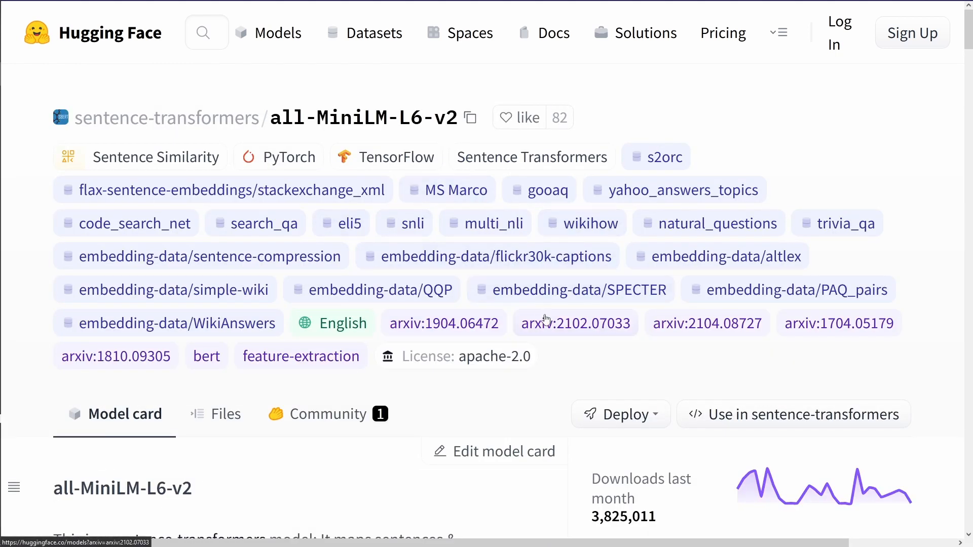
{"action": "scroll", "scroll_direction": "down", "scroll_amount": 3}
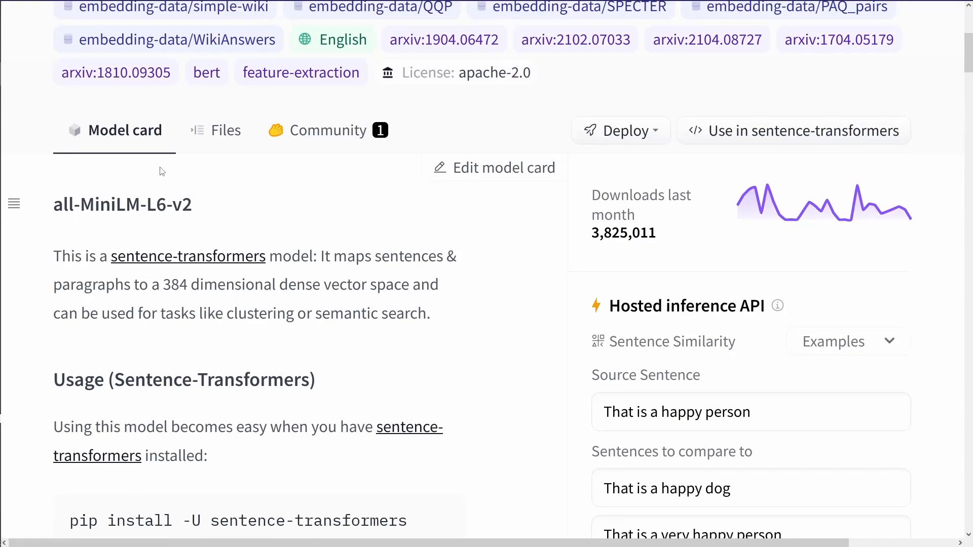
{"action": "mouse_move", "coordinate": [112, 174]}
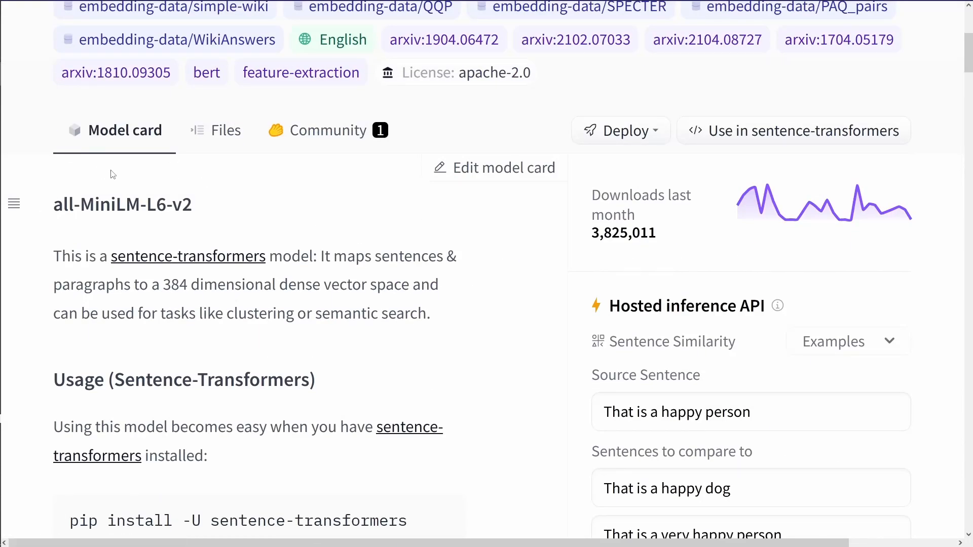
{"action": "mouse_move", "coordinate": [407, 248]}
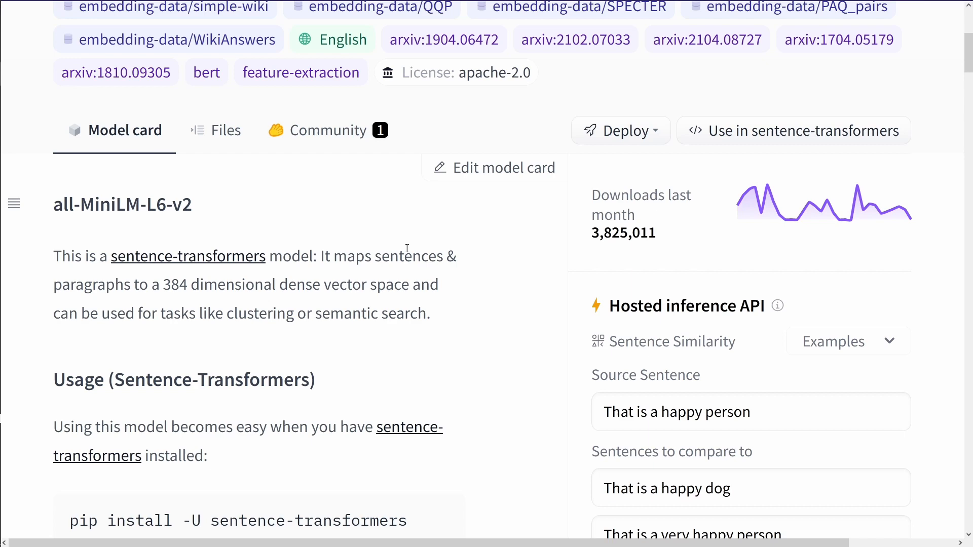
{"action": "scroll", "scroll_direction": "down", "scroll_amount": 3}
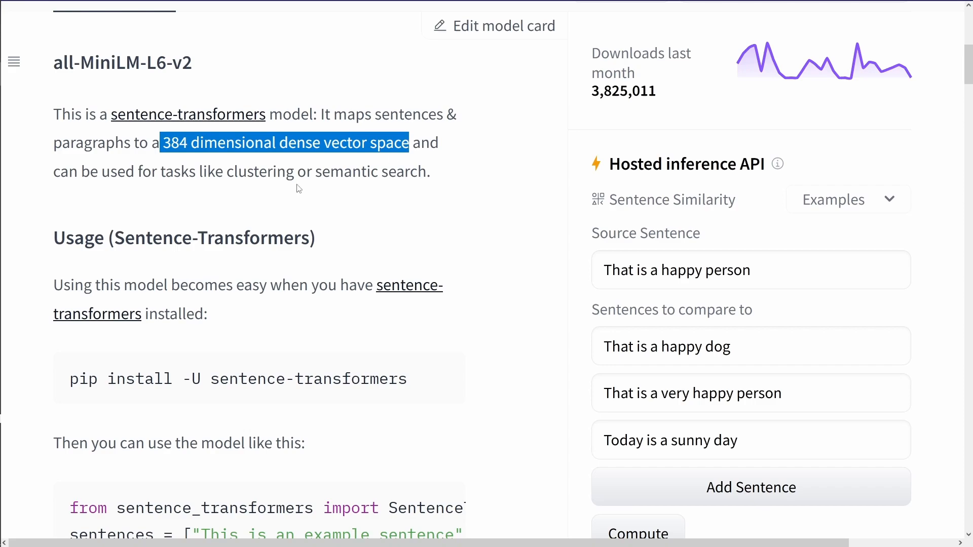
{"action": "left_click_drag", "start_coordinate": [161, 142], "coordinate": [313, 172]}
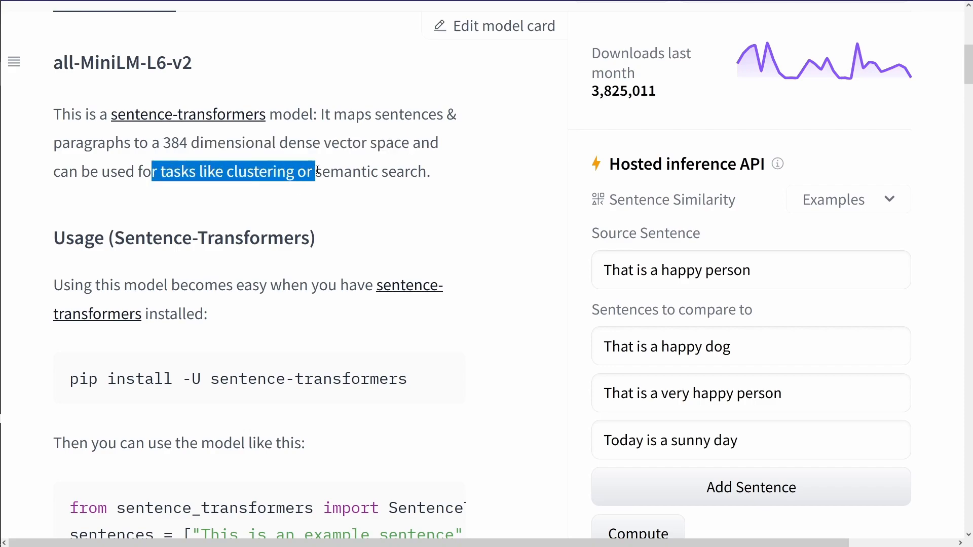
{"action": "scroll", "scroll_direction": "down", "scroll_amount": 3}
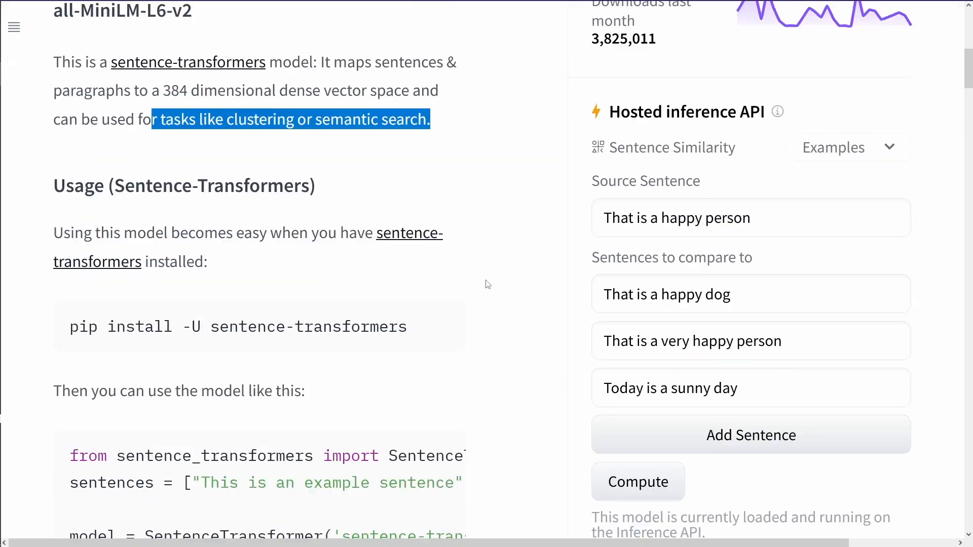
{"action": "scroll", "scroll_direction": "down", "scroll_amount": 3}
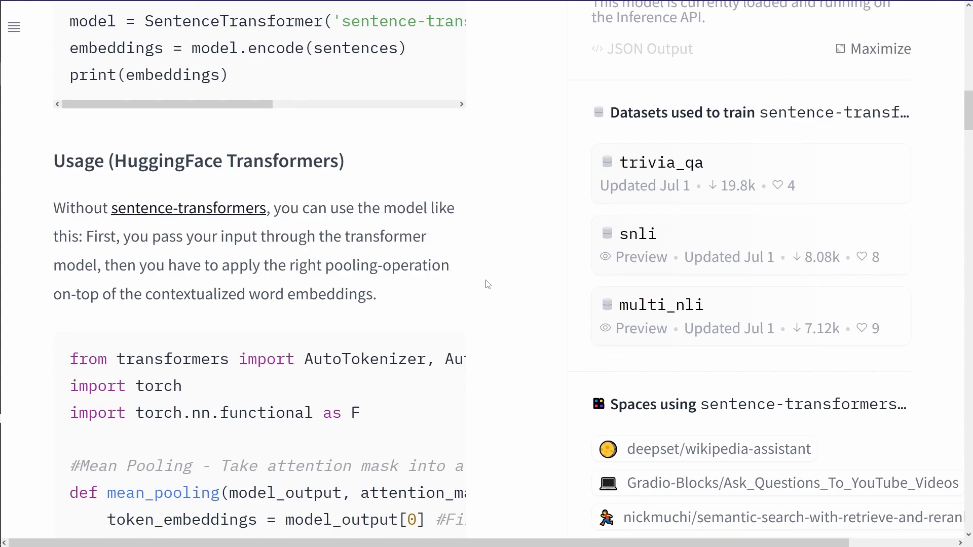
{"action": "scroll", "scroll_direction": "down", "scroll_amount": 3}
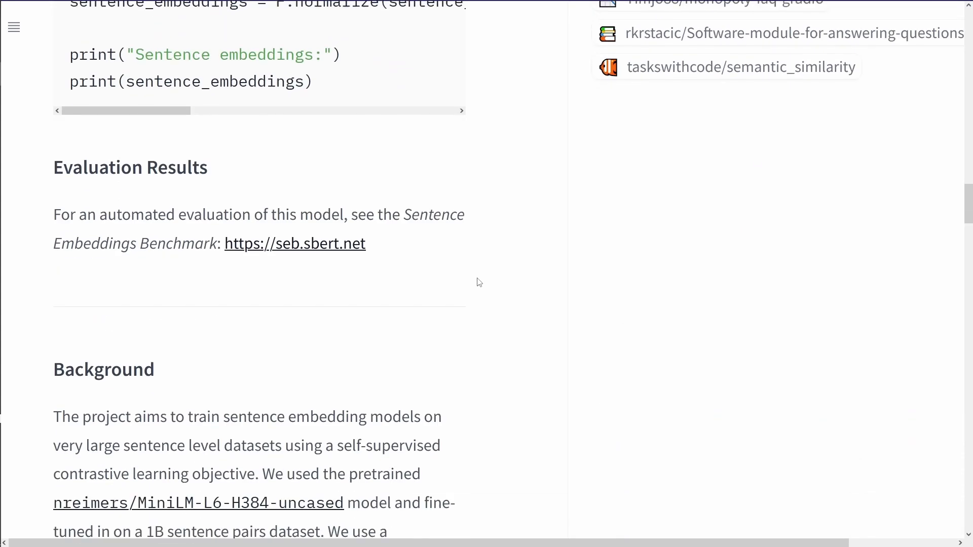
{"action": "scroll", "scroll_direction": "down", "scroll_amount": 3}
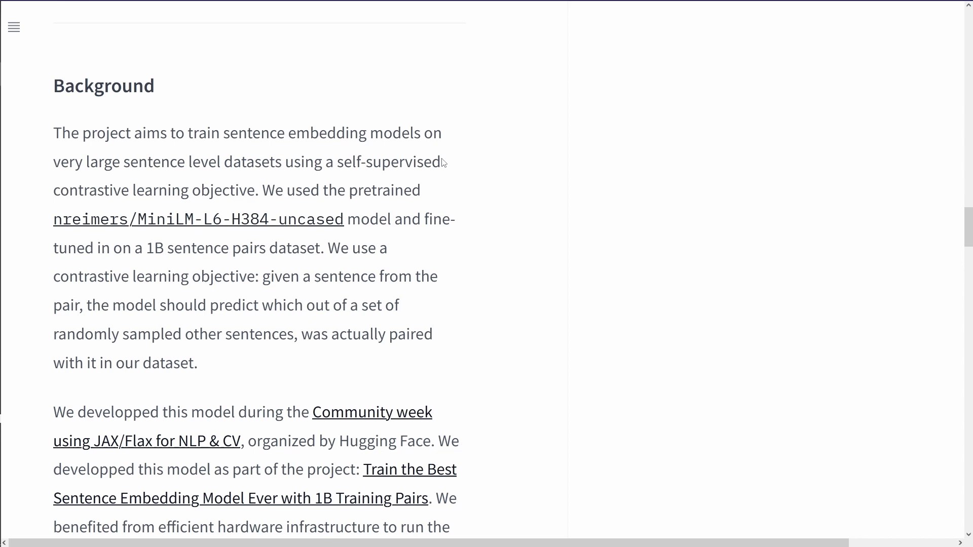
{"action": "mouse_move", "coordinate": [195, 255]}
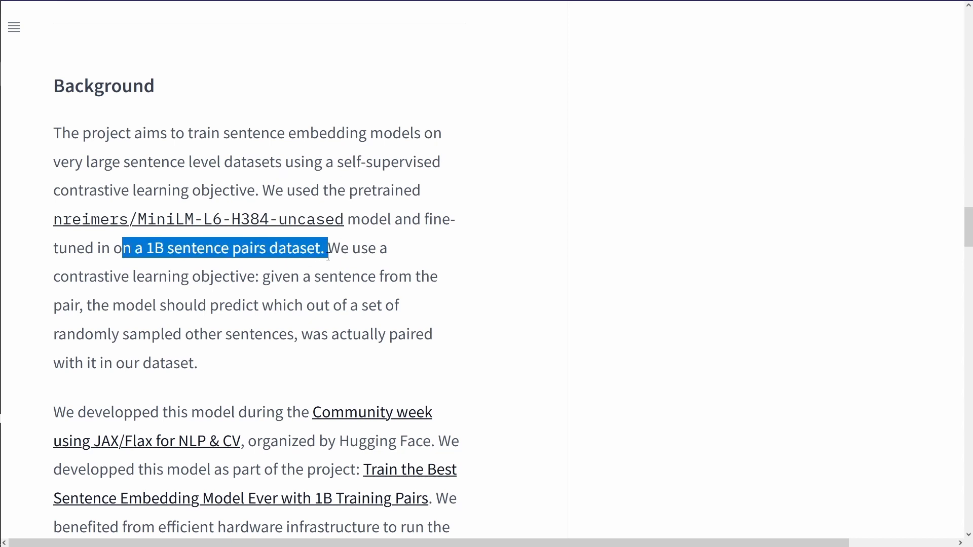
{"action": "mouse_move", "coordinate": [454, 273]}
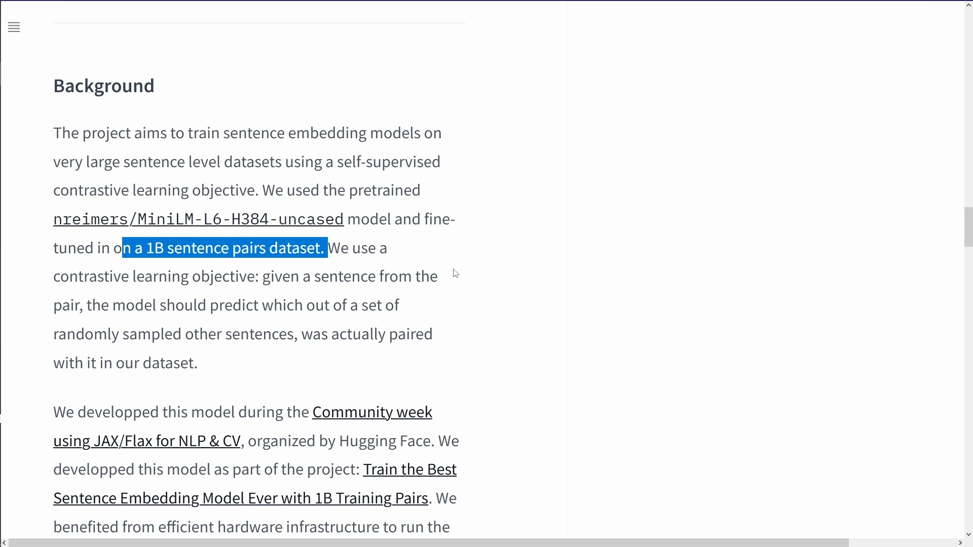
{"action": "mouse_move", "coordinate": [452, 241]}
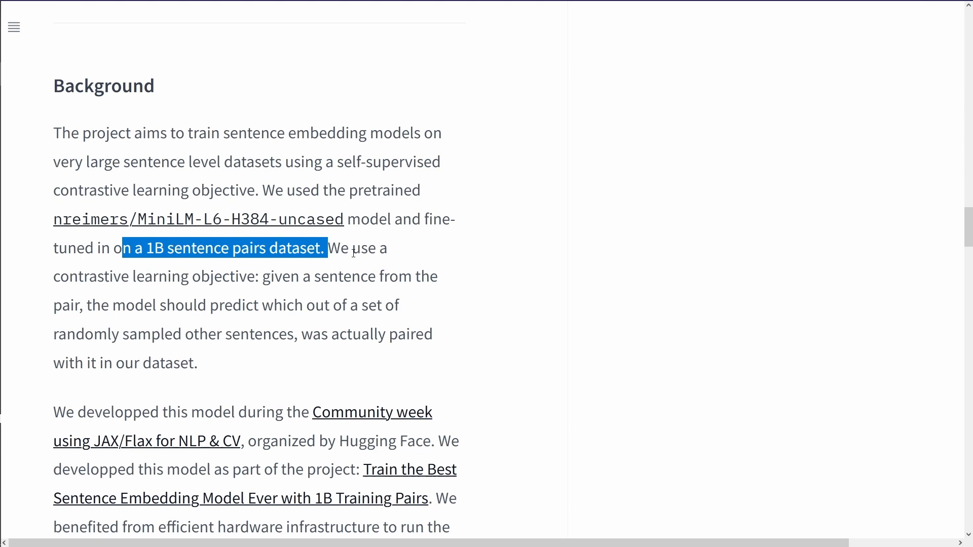
{"action": "mouse_move", "coordinate": [503, 264]}
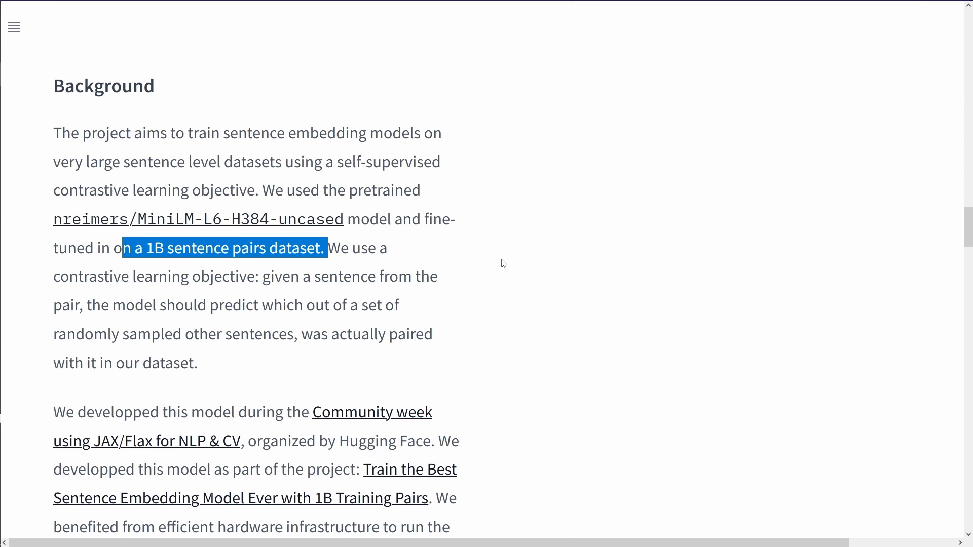
{"action": "mouse_move", "coordinate": [513, 249]}
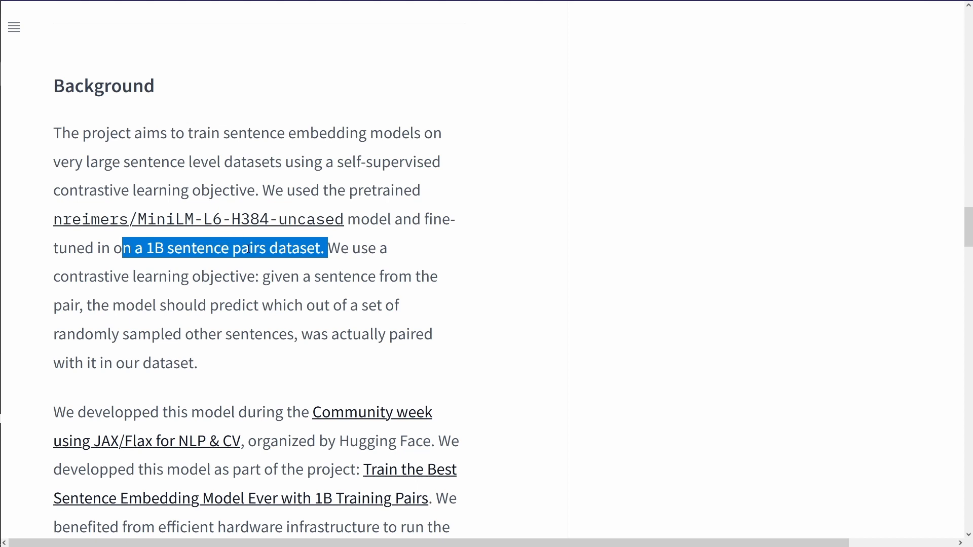
{"action": "mouse_move", "coordinate": [495, 252]}
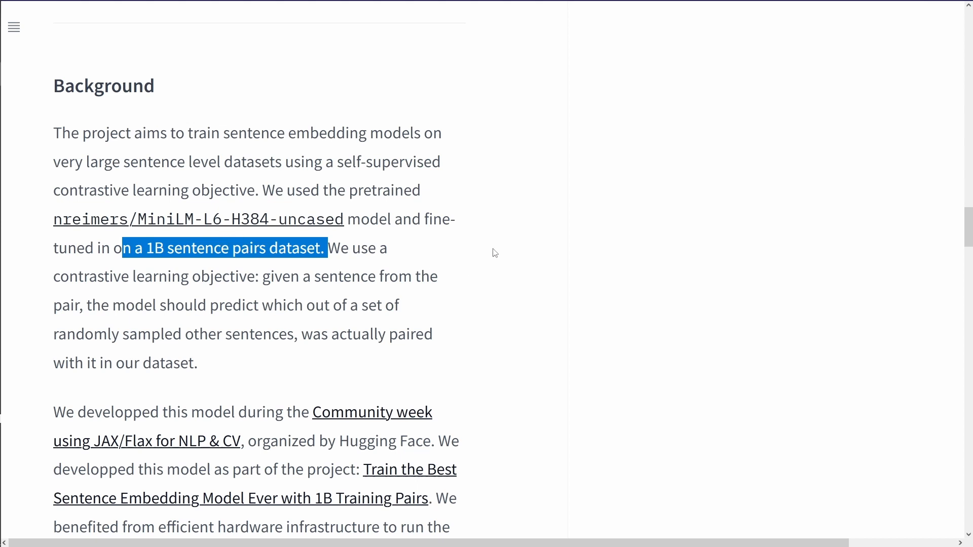
{"action": "scroll", "scroll_direction": "down", "scroll_amount": 3}
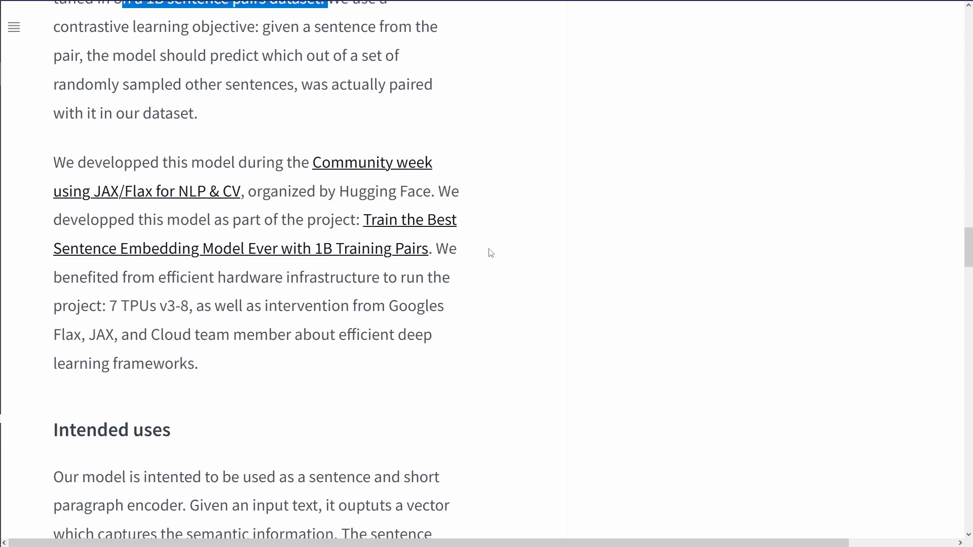
{"action": "scroll", "scroll_direction": "down", "scroll_amount": 3}
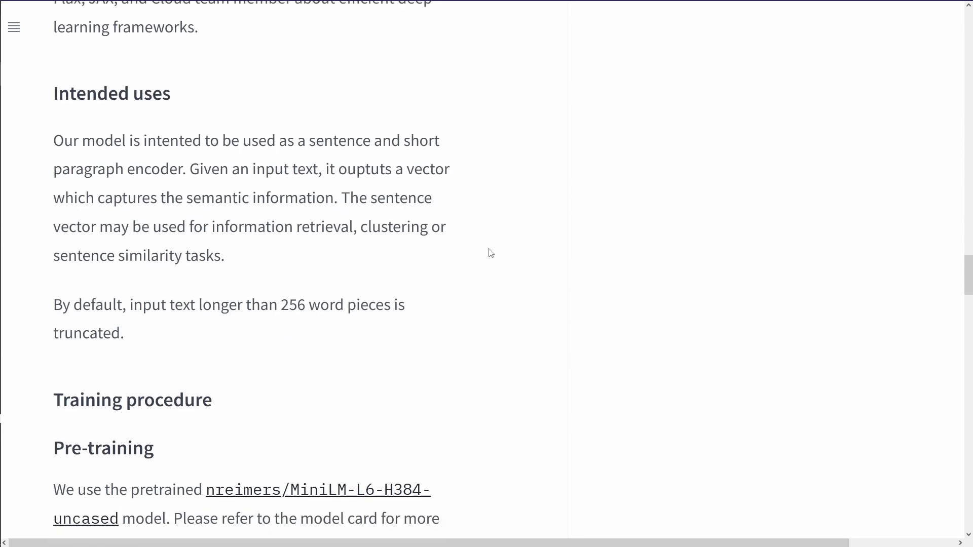
{"action": "scroll", "scroll_direction": "down", "scroll_amount": 3}
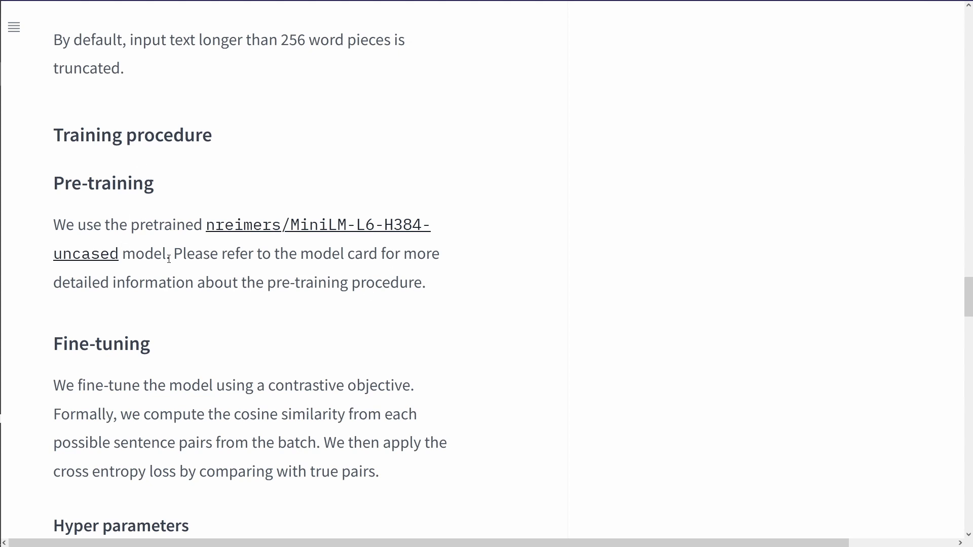
{"action": "mouse_move", "coordinate": [257, 240]}
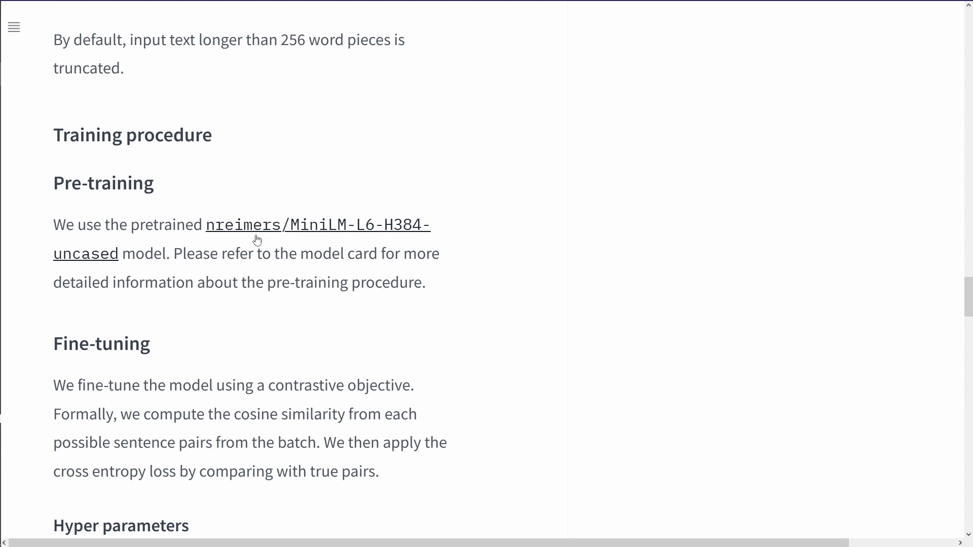
{"action": "scroll", "scroll_direction": "down", "scroll_amount": 3}
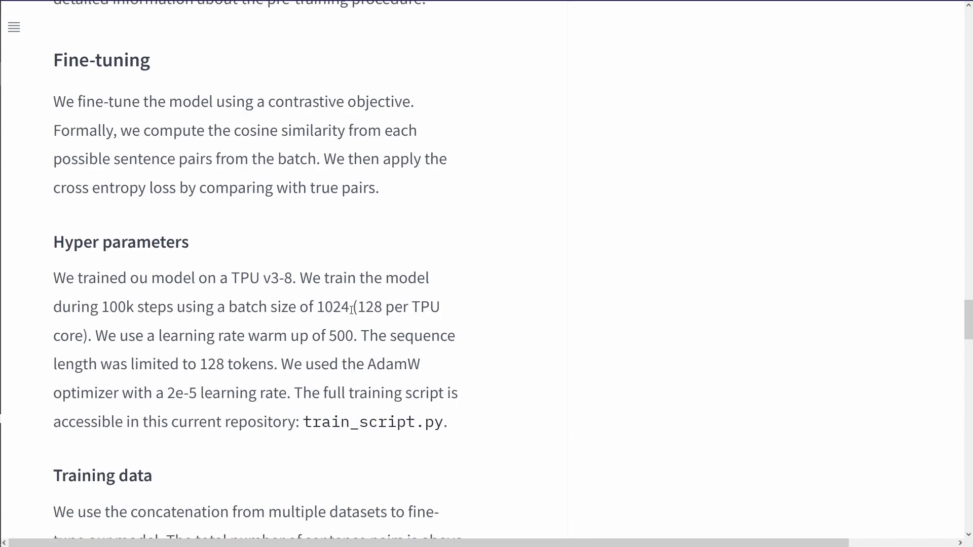
{"action": "scroll", "scroll_direction": "down", "scroll_amount": 3}
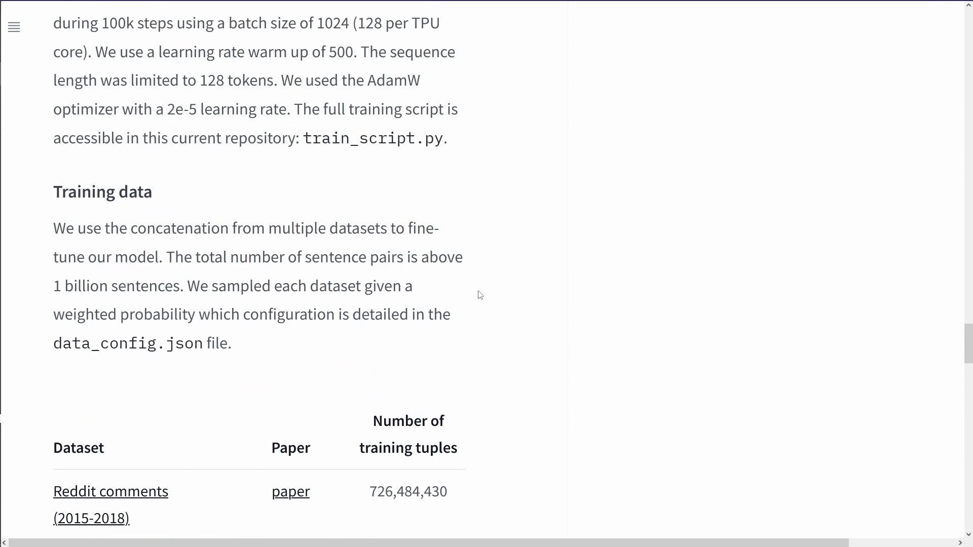
{"action": "mouse_move", "coordinate": [324, 295]}
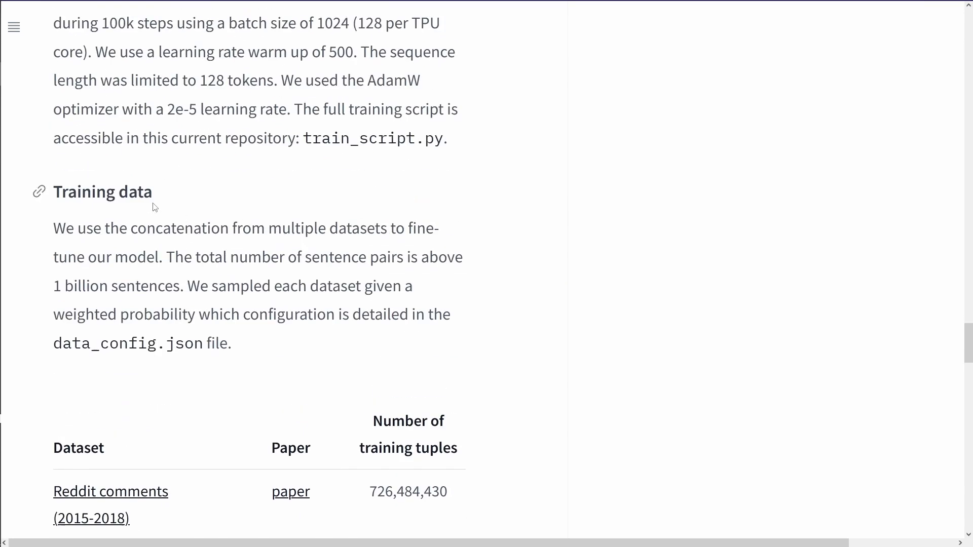
{"action": "double_click", "coordinate": [103, 192]}
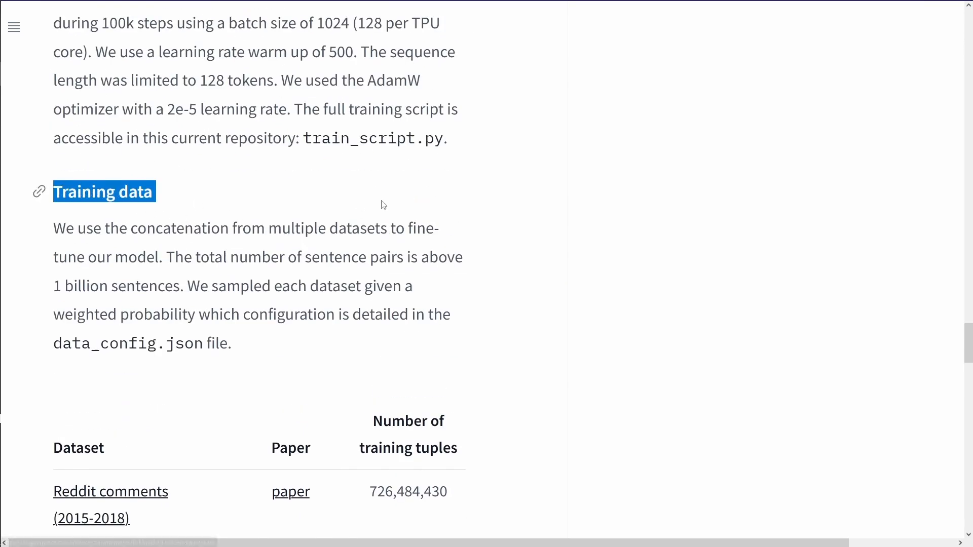
{"action": "scroll", "scroll_direction": "down", "scroll_amount": 3}
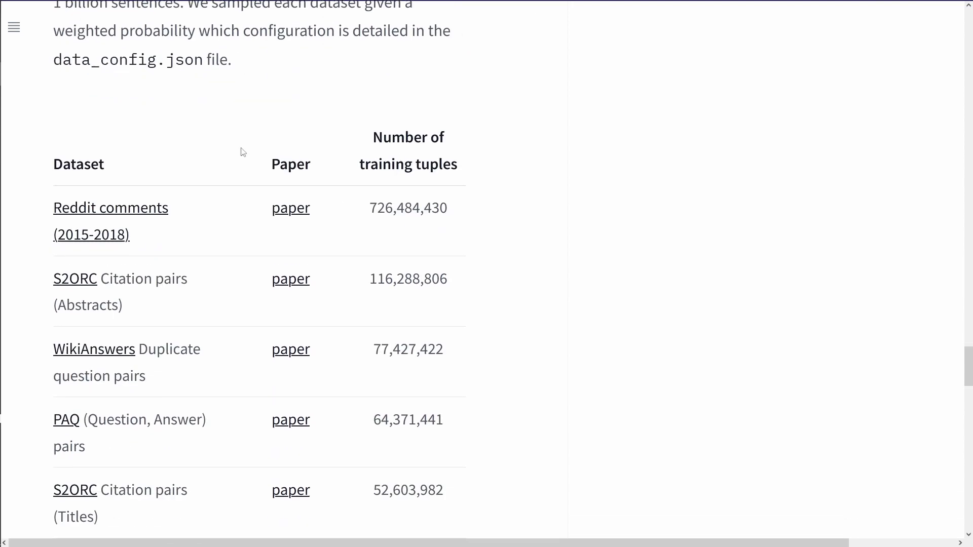
{"action": "mouse_move", "coordinate": [69, 155]}
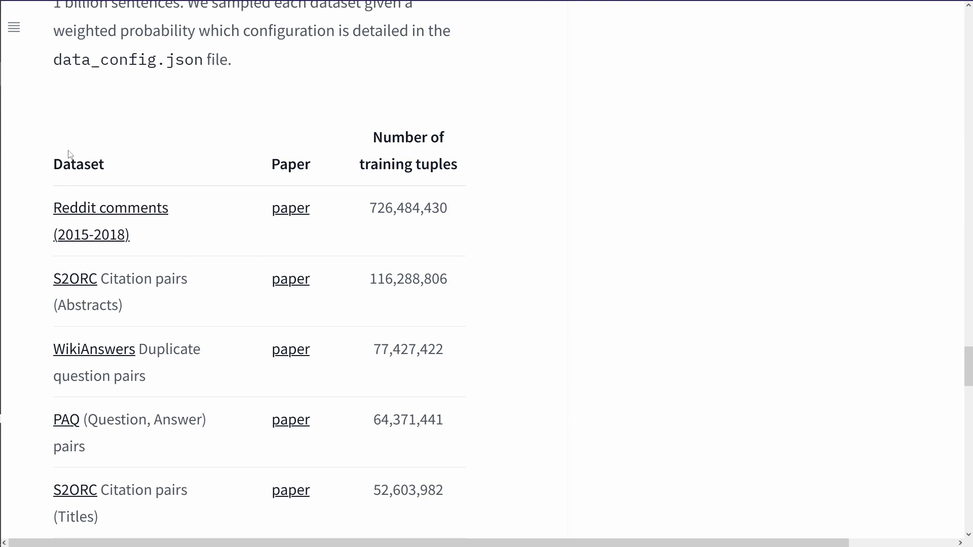
{"action": "mouse_move", "coordinate": [124, 171]}
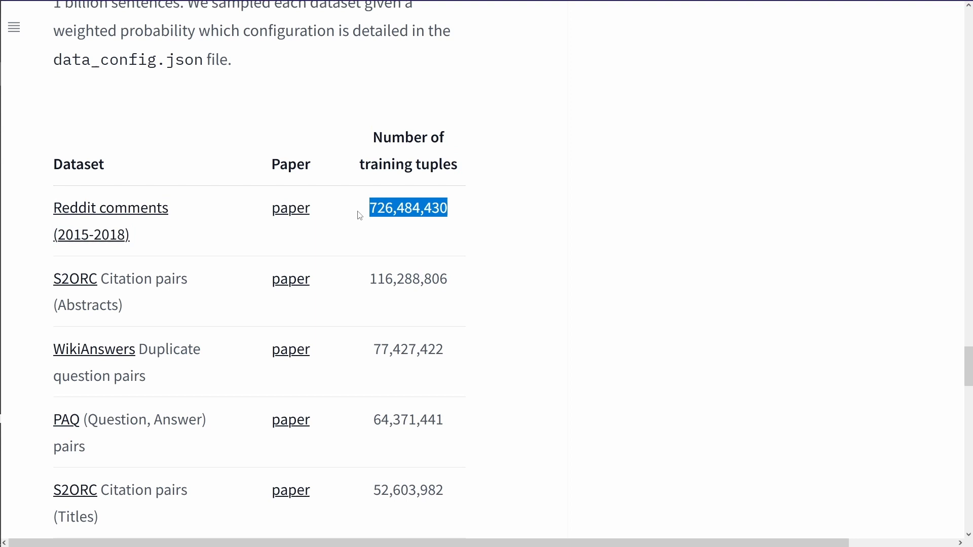
{"action": "mouse_move", "coordinate": [171, 244]}
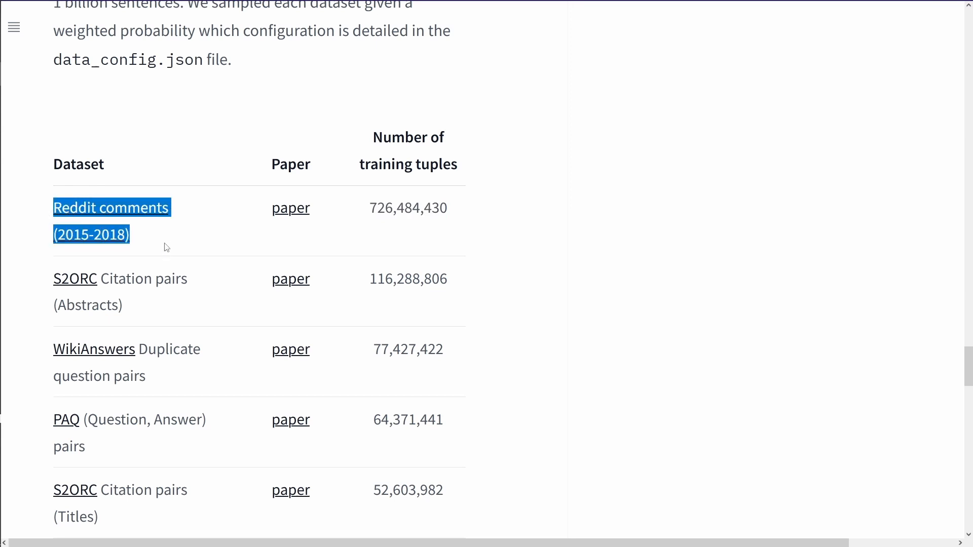
{"action": "mouse_move", "coordinate": [536, 271]}
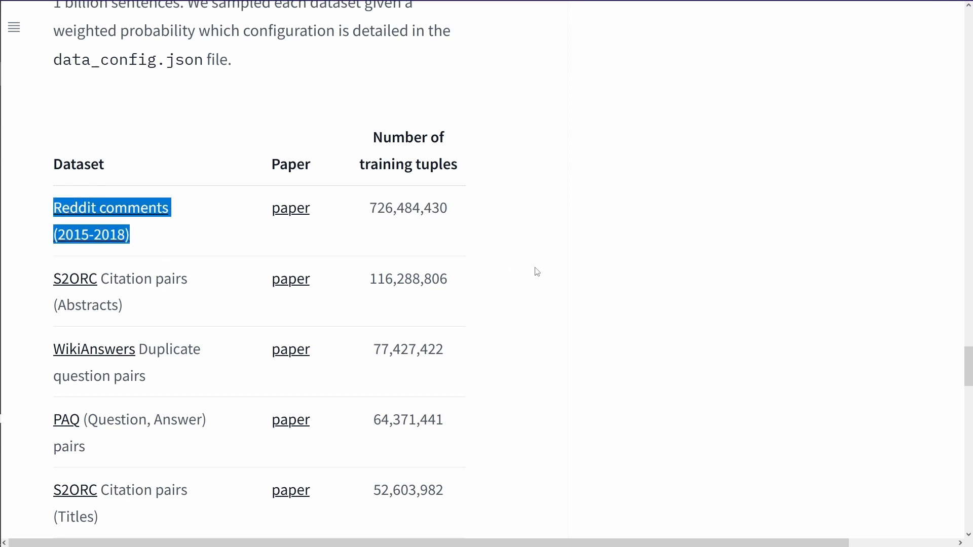
{"action": "mouse_move", "coordinate": [124, 242]}
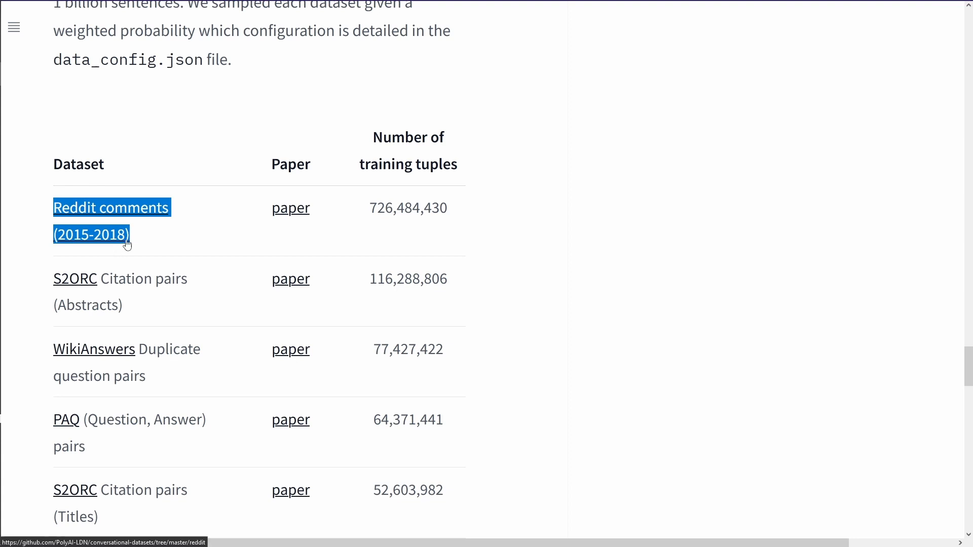
{"action": "mouse_move", "coordinate": [131, 243]}
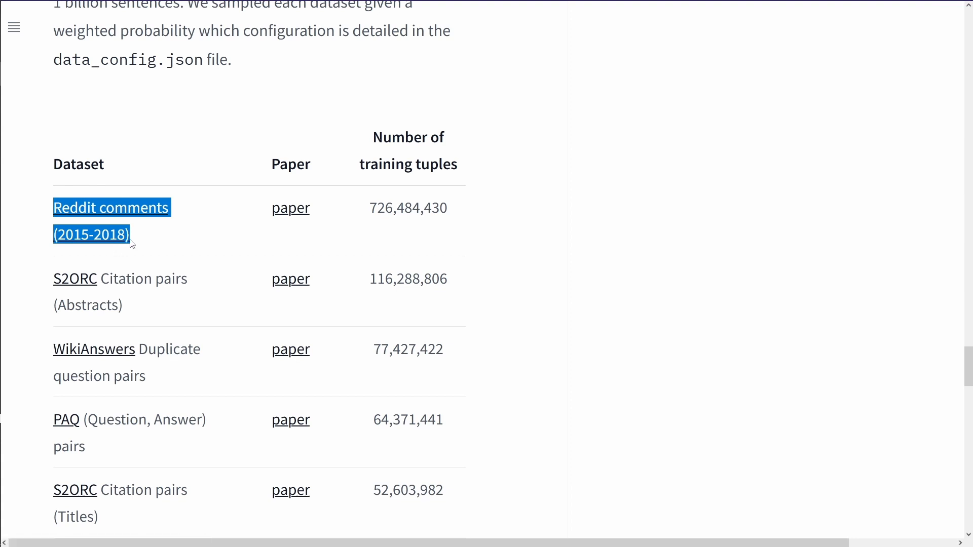
{"action": "mouse_move", "coordinate": [140, 243]}
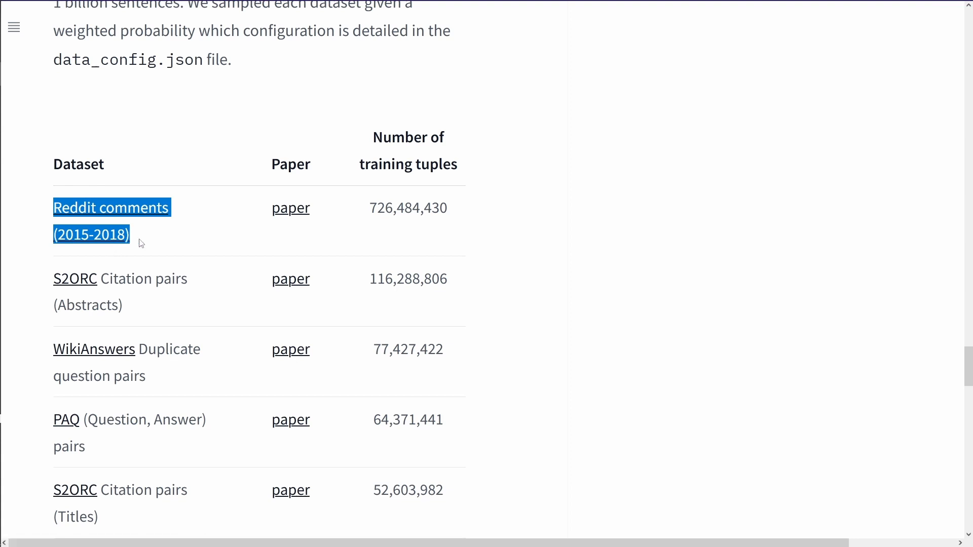
{"action": "mouse_move", "coordinate": [323, 248]}
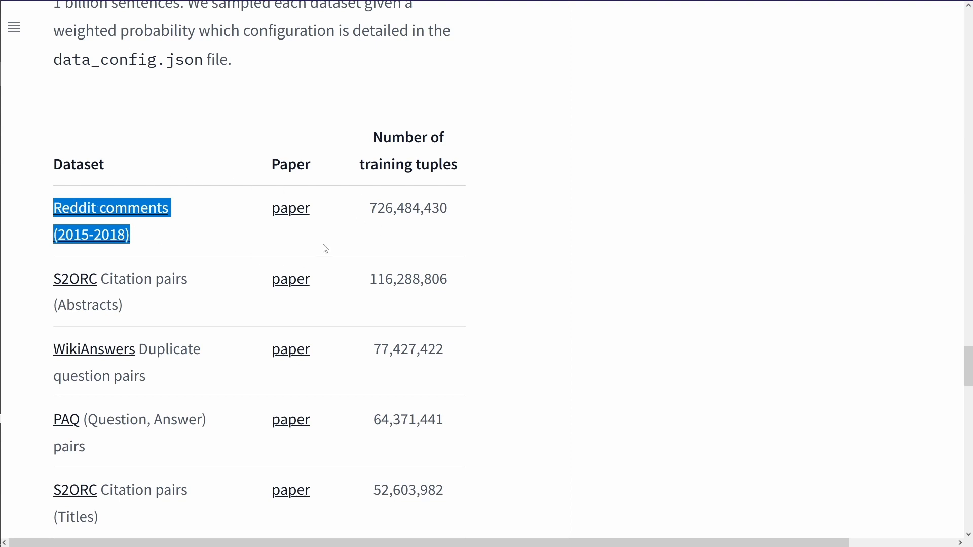
{"action": "mouse_move", "coordinate": [371, 257]}
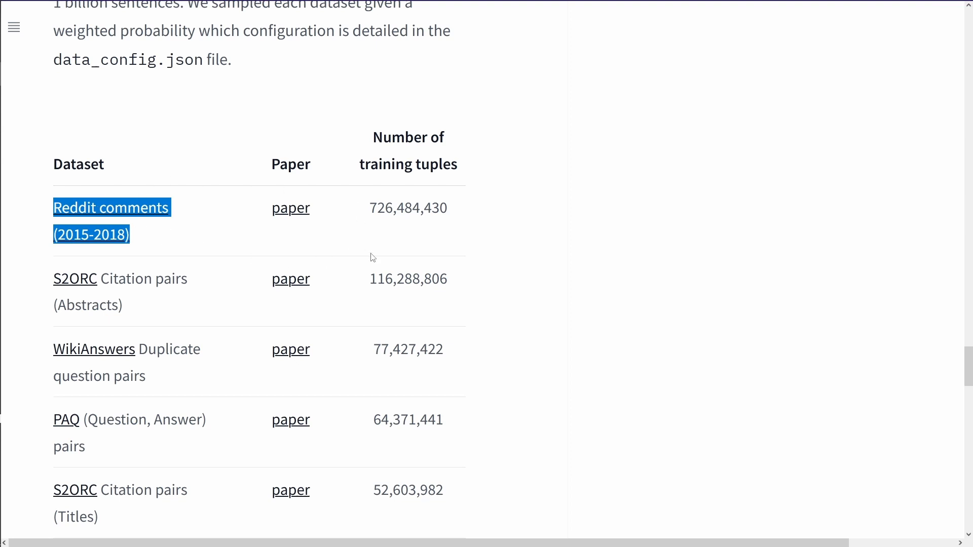
{"action": "mouse_move", "coordinate": [197, 234]}
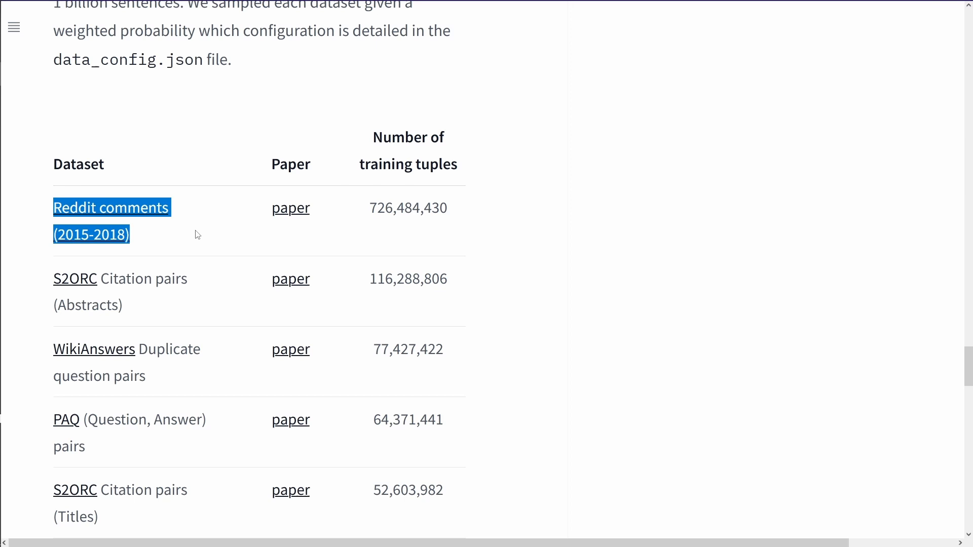
{"action": "mouse_move", "coordinate": [147, 250]}
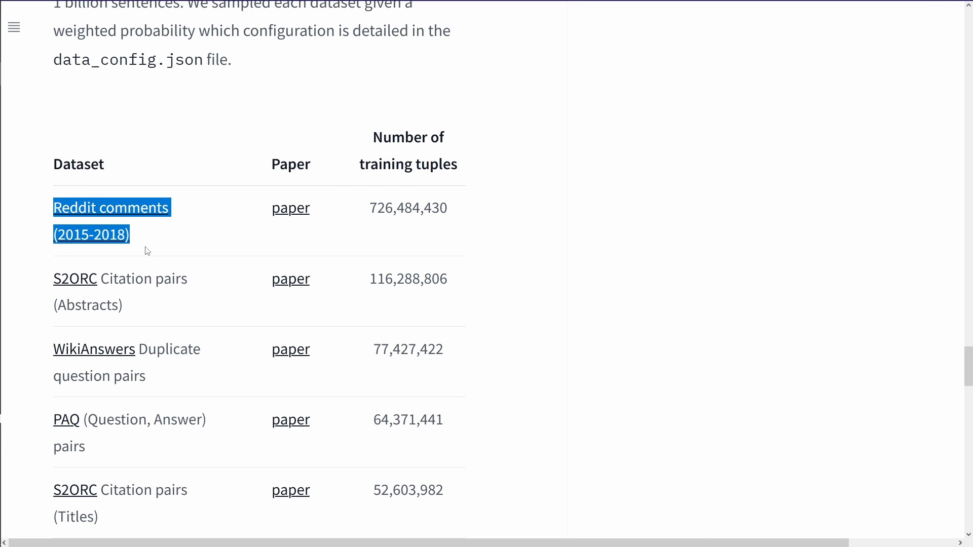
{"action": "mouse_move", "coordinate": [147, 247]}
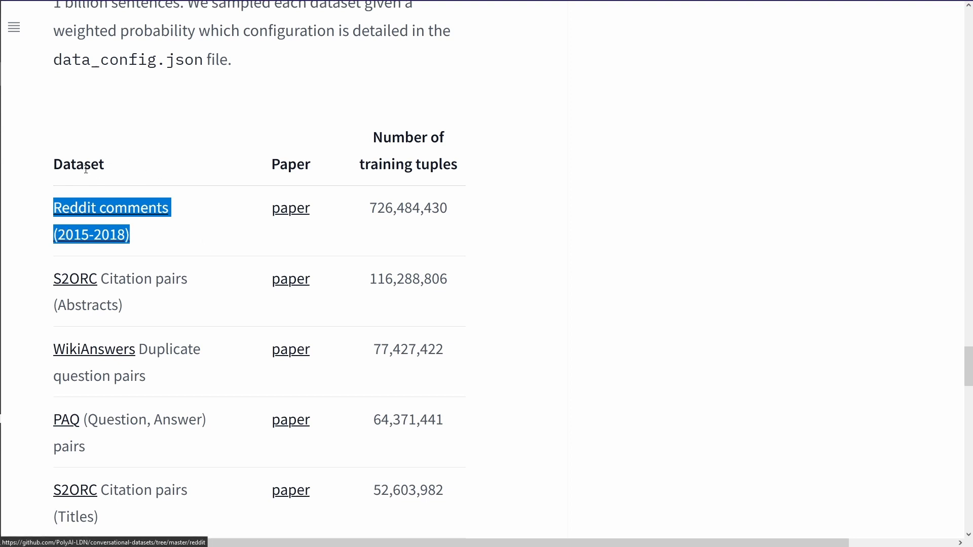
{"action": "mouse_move", "coordinate": [187, 218]}
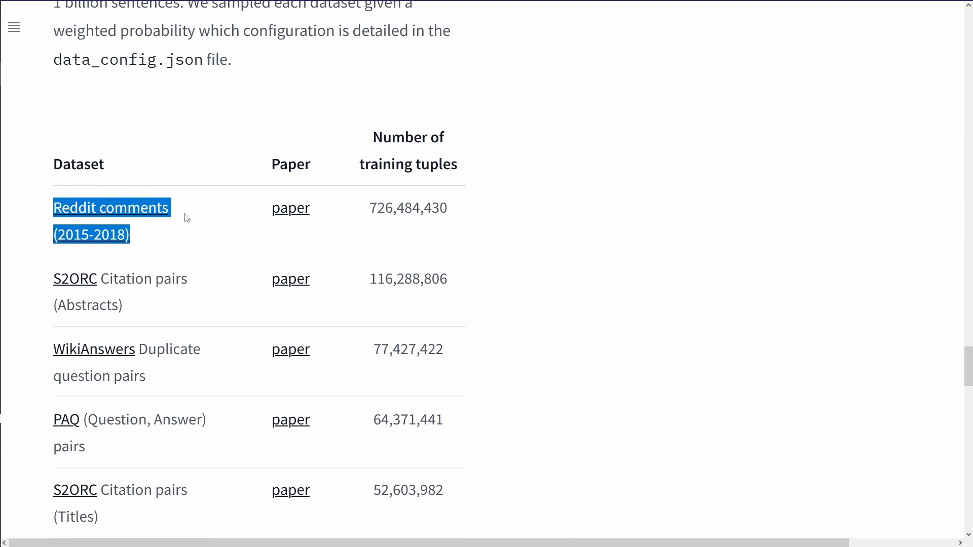
{"action": "double_click", "coordinate": [407, 279]}
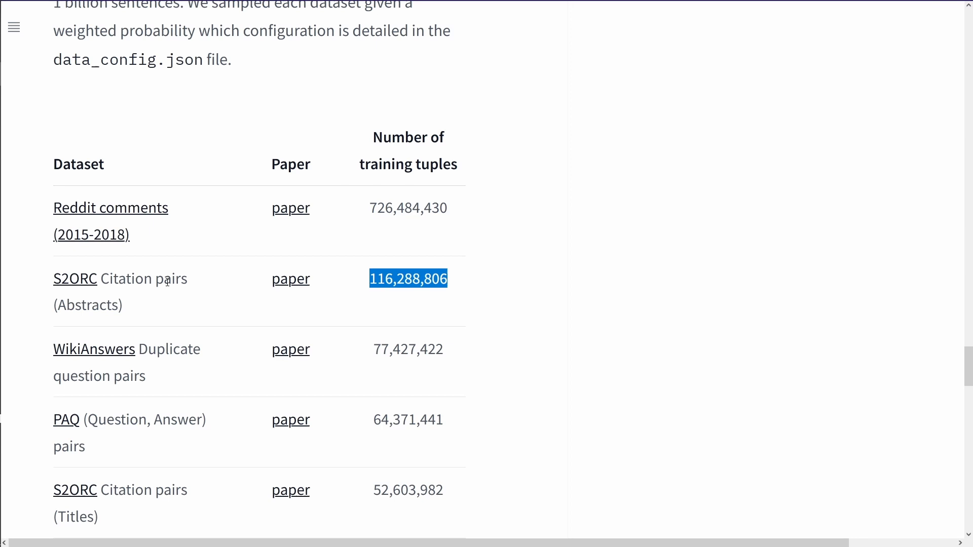
{"action": "mouse_move", "coordinate": [248, 406]}
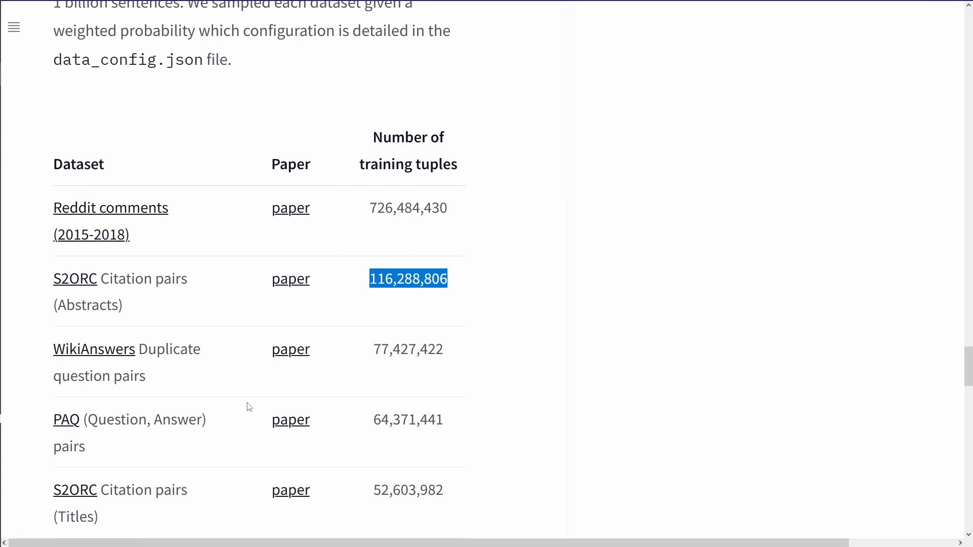
{"action": "scroll", "scroll_direction": "down", "scroll_amount": 3}
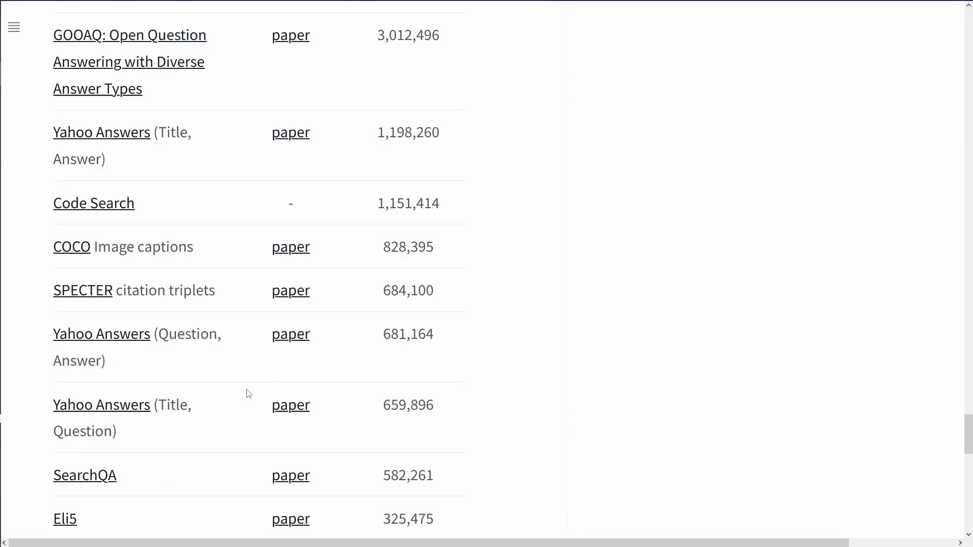
{"action": "scroll", "scroll_direction": "down", "scroll_amount": 3}
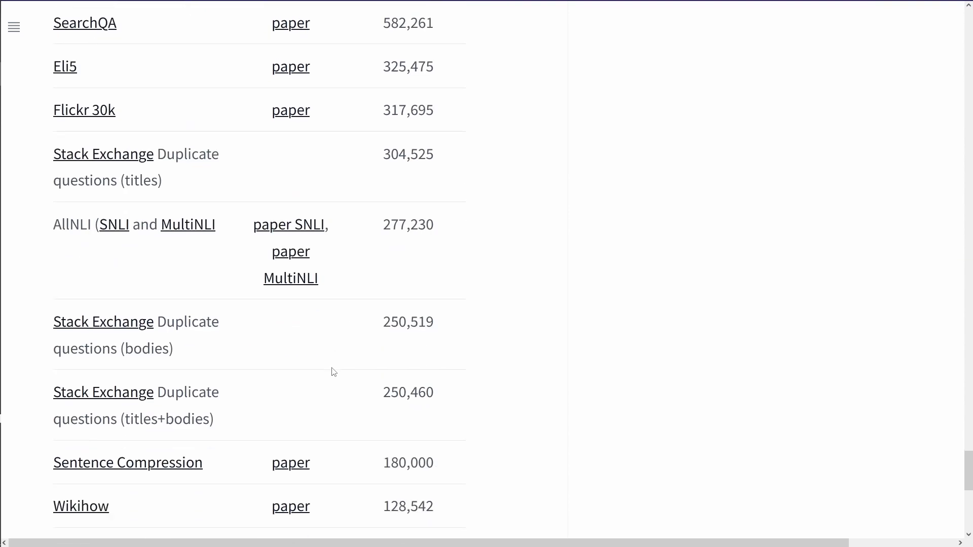
{"action": "scroll", "scroll_direction": "up", "scroll_amount": 3}
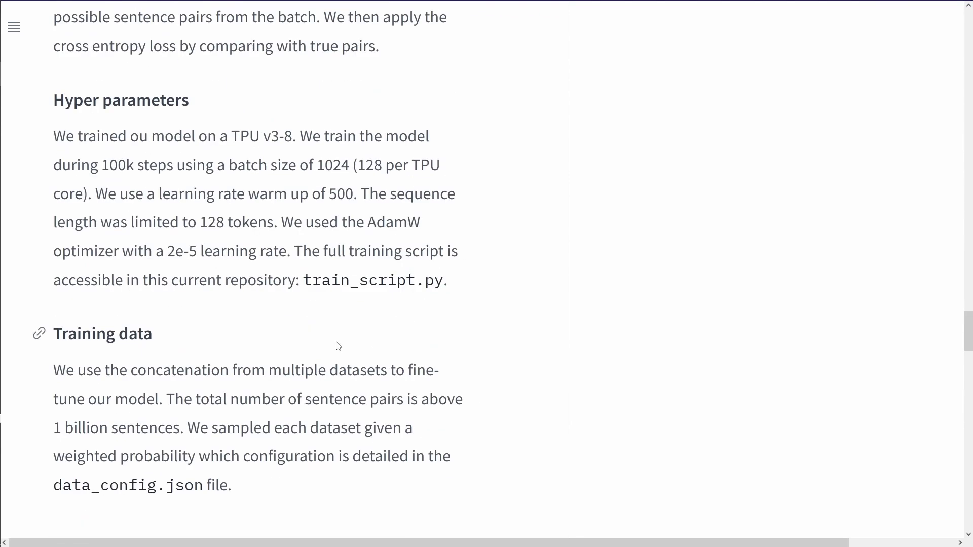
{"action": "mouse_move", "coordinate": [243, 153]}
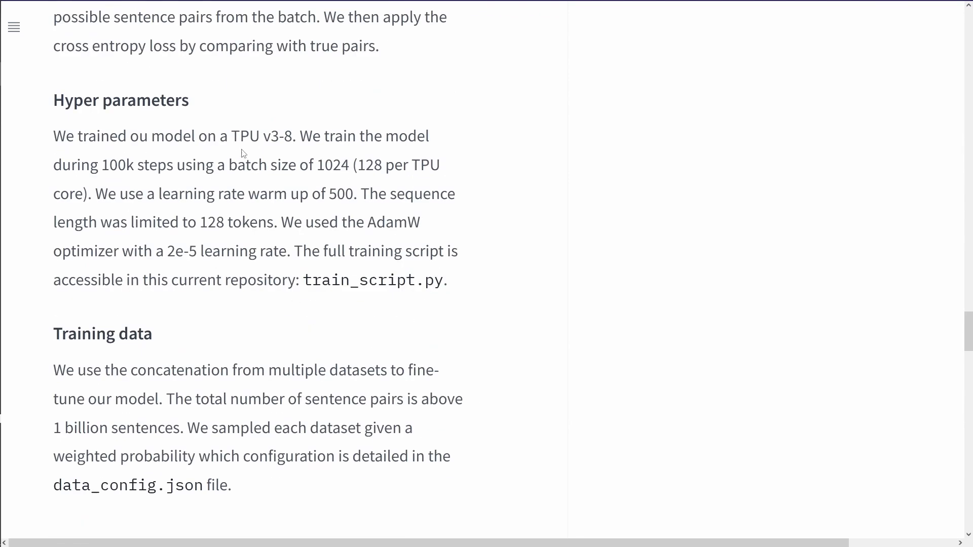
{"action": "double_click", "coordinate": [254, 136]}
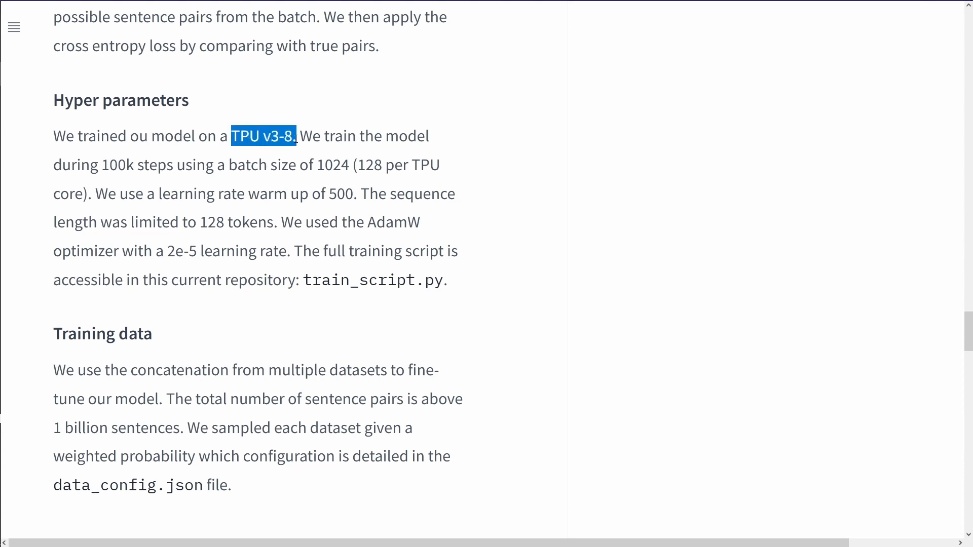
{"action": "mouse_move", "coordinate": [313, 214]}
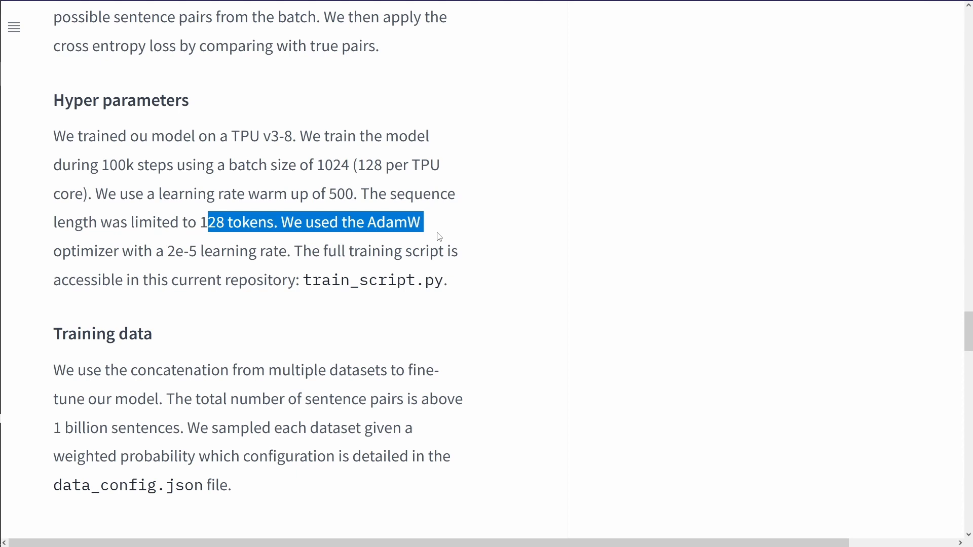
{"action": "mouse_move", "coordinate": [174, 243]}
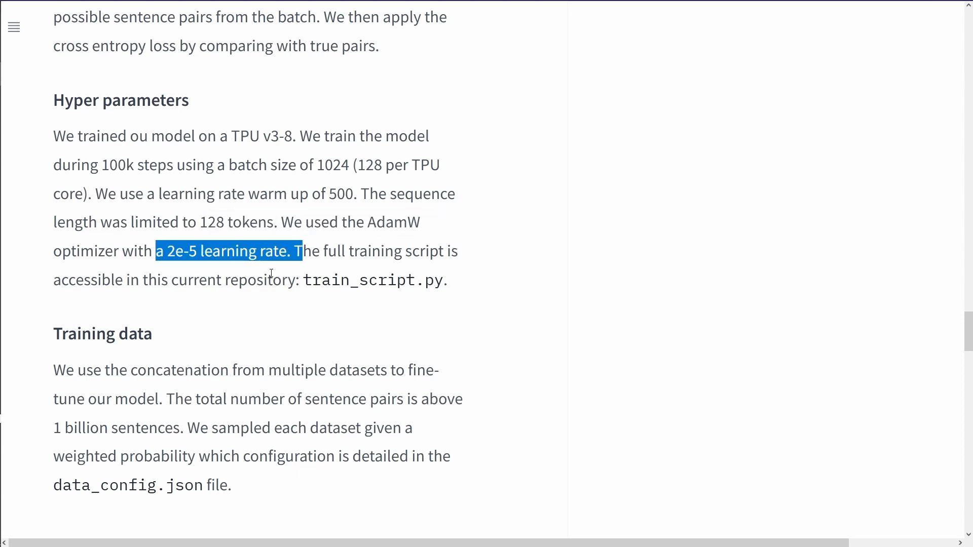
{"action": "scroll", "scroll_direction": "up", "scroll_amount": 3}
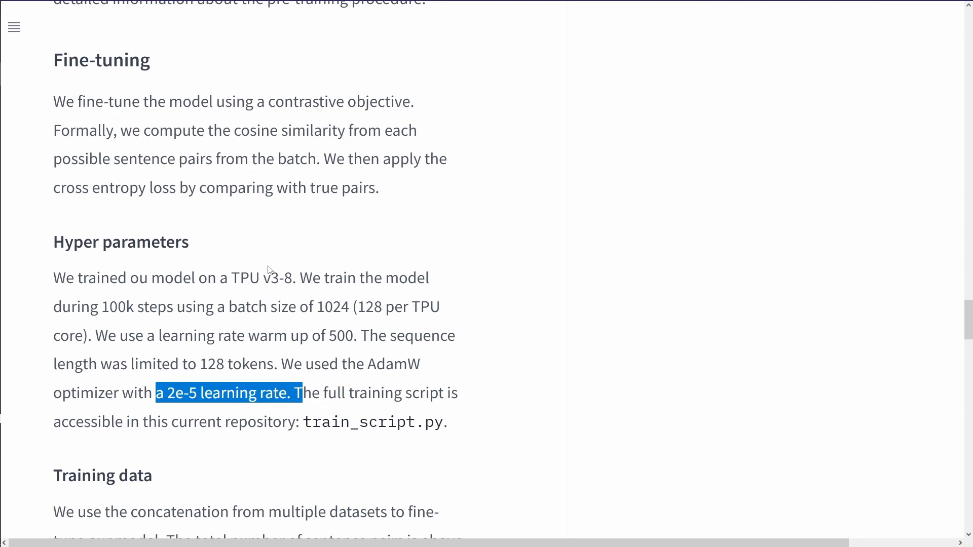
{"action": "scroll", "scroll_direction": "down", "scroll_amount": 3}
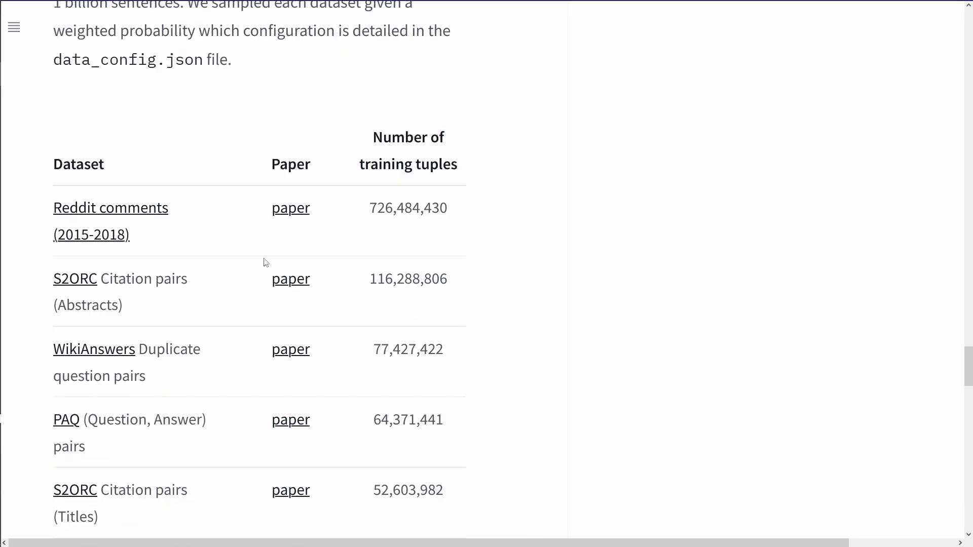
{"action": "scroll", "scroll_direction": "up", "scroll_amount": 3}
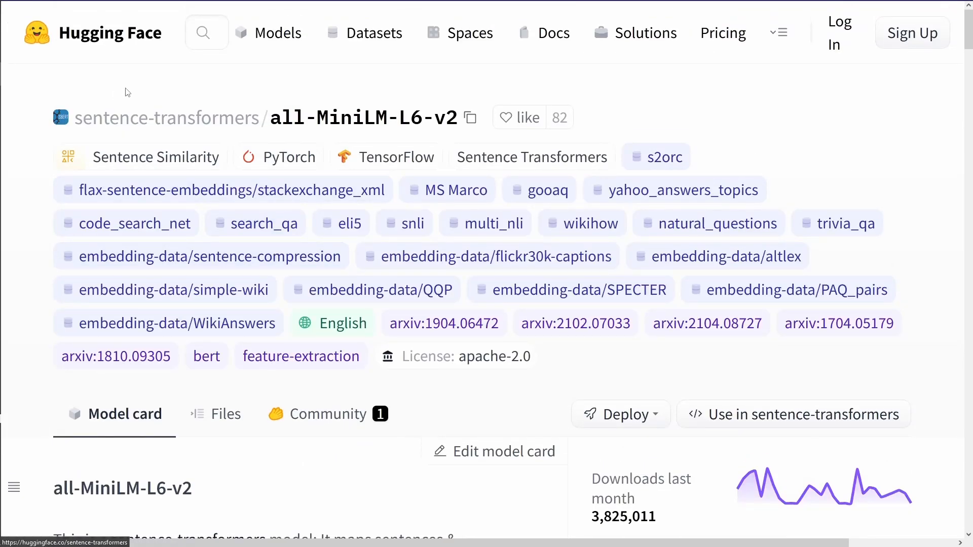
{"action": "mouse_move", "coordinate": [313, 143]}
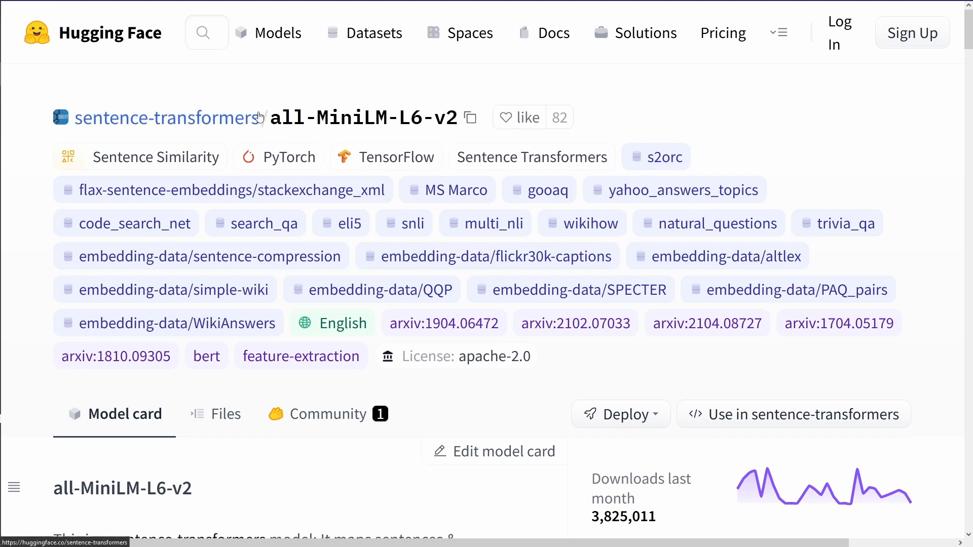
{"action": "mouse_move", "coordinate": [442, 117]}
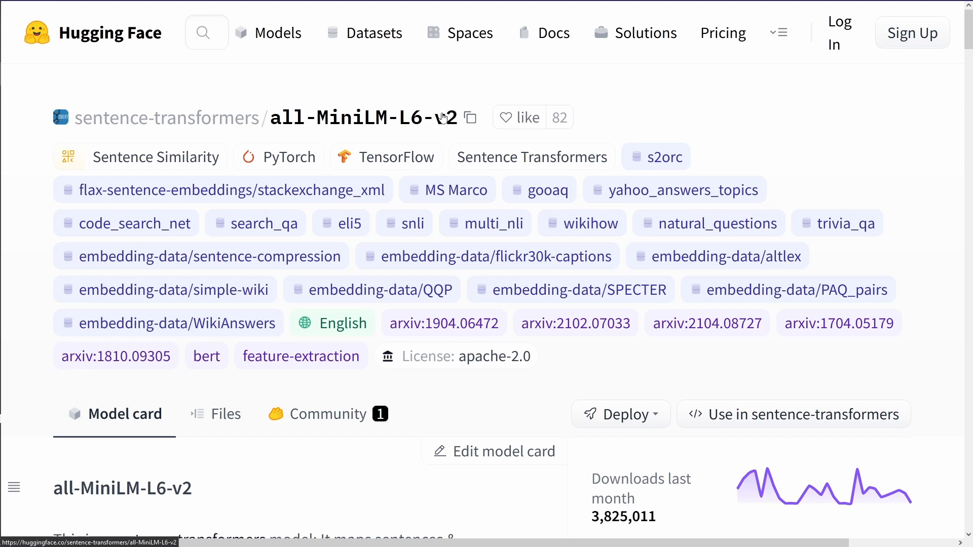
{"action": "mouse_move", "coordinate": [444, 104]}
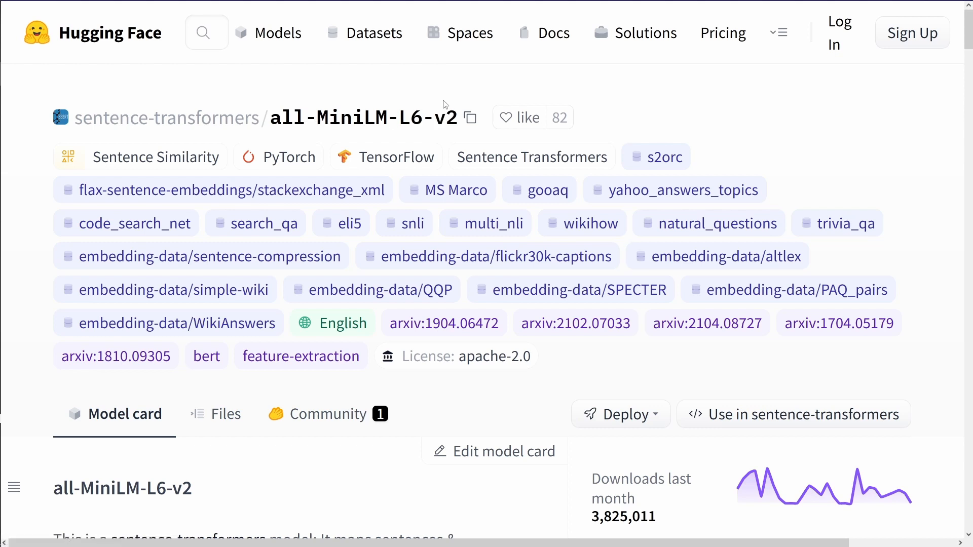
{"action": "mouse_move", "coordinate": [401, 118]}
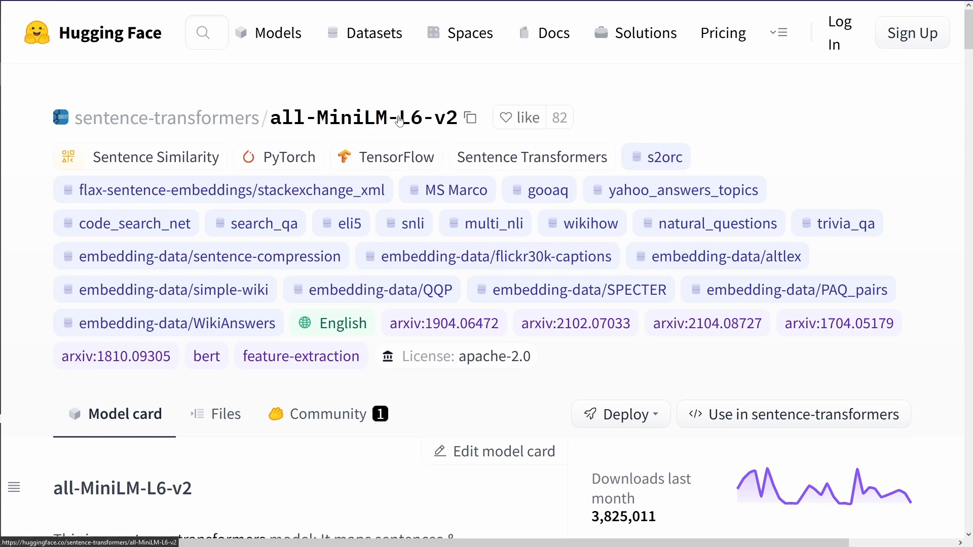
{"action": "scroll", "scroll_direction": "down", "scroll_amount": 3}
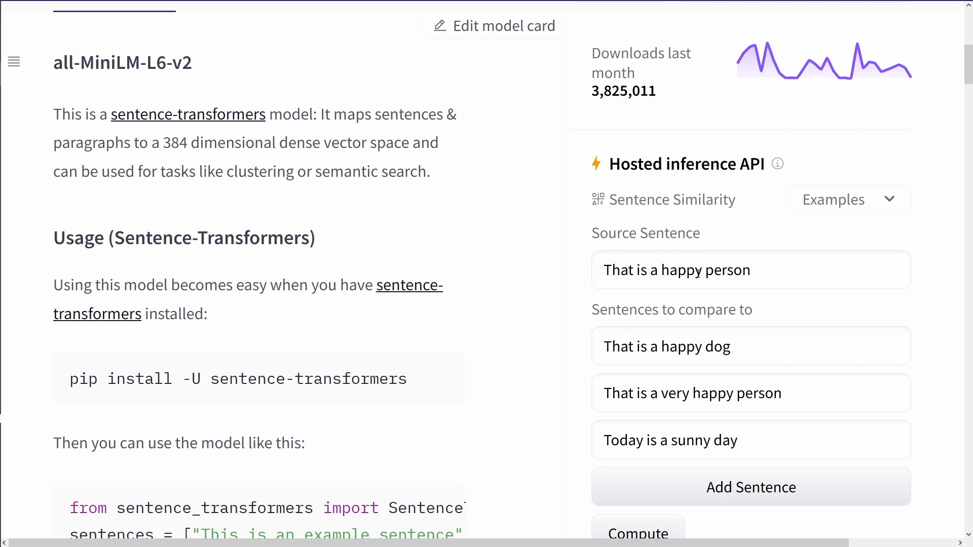
{"action": "mouse_move", "coordinate": [694, 454]}
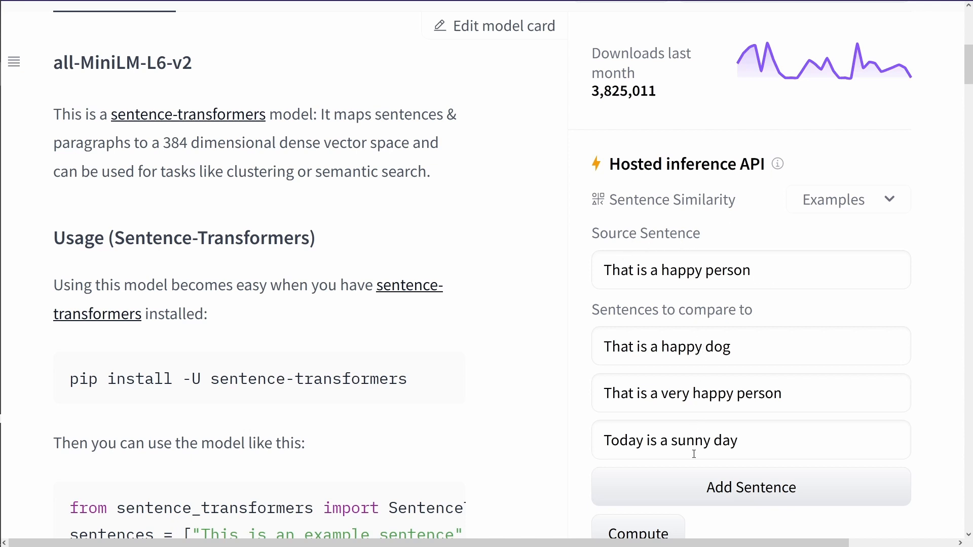
{"action": "mouse_move", "coordinate": [572, 455]}
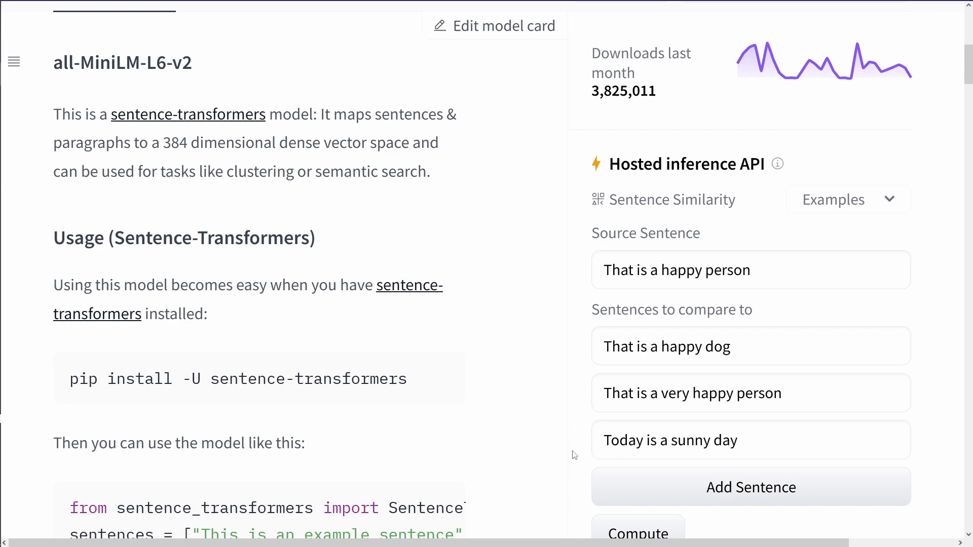
Scroll to the inference widget and edit the first and third comparison sentence fields
{"action": "scroll", "scroll_direction": "down", "scroll_amount": 3}
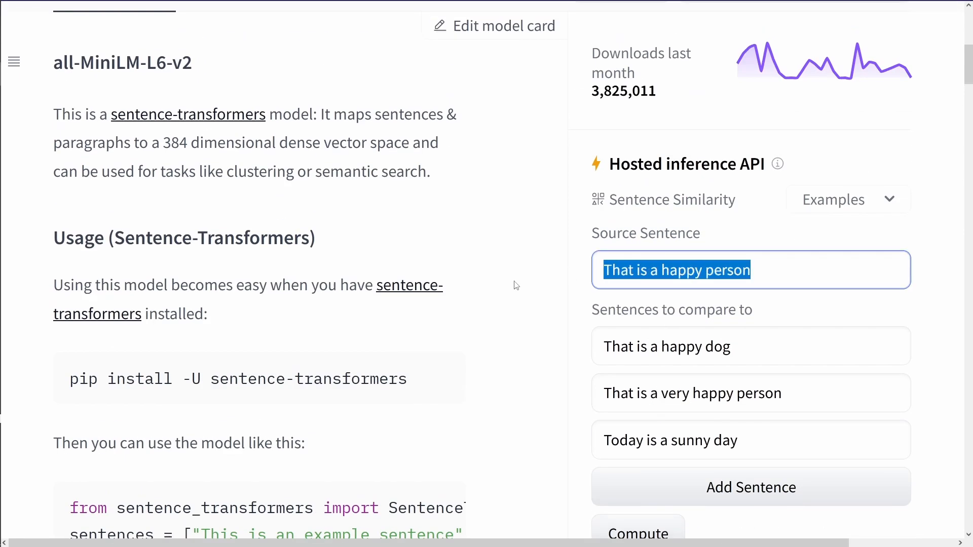
{"action": "left_click", "coordinate": [667, 345]}
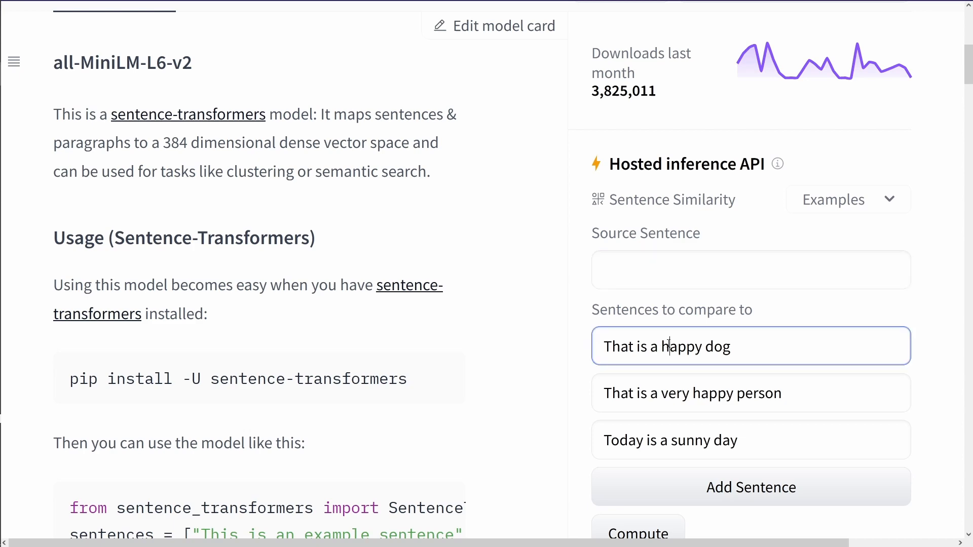
{"action": "left_click", "coordinate": [670, 440]}
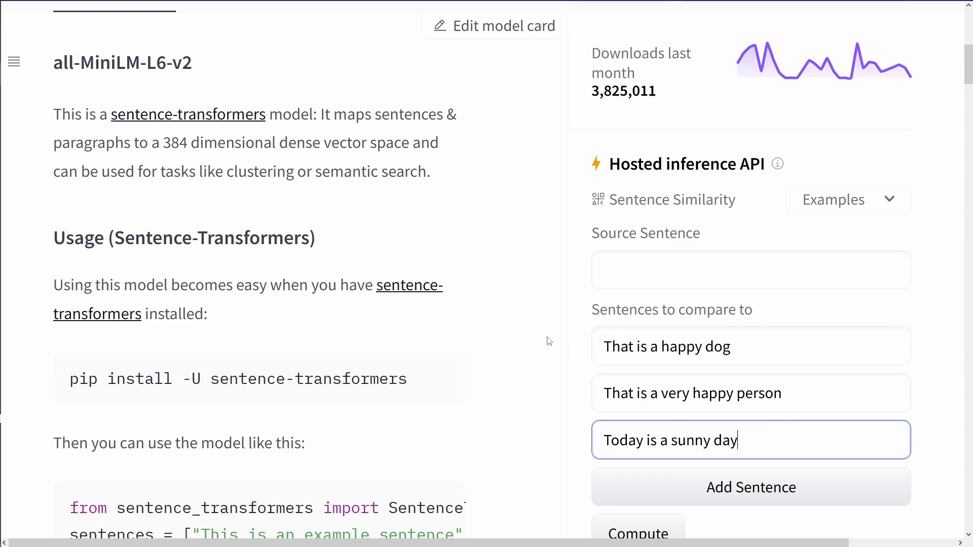
{"action": "scroll", "scroll_direction": "up", "scroll_amount": 3}
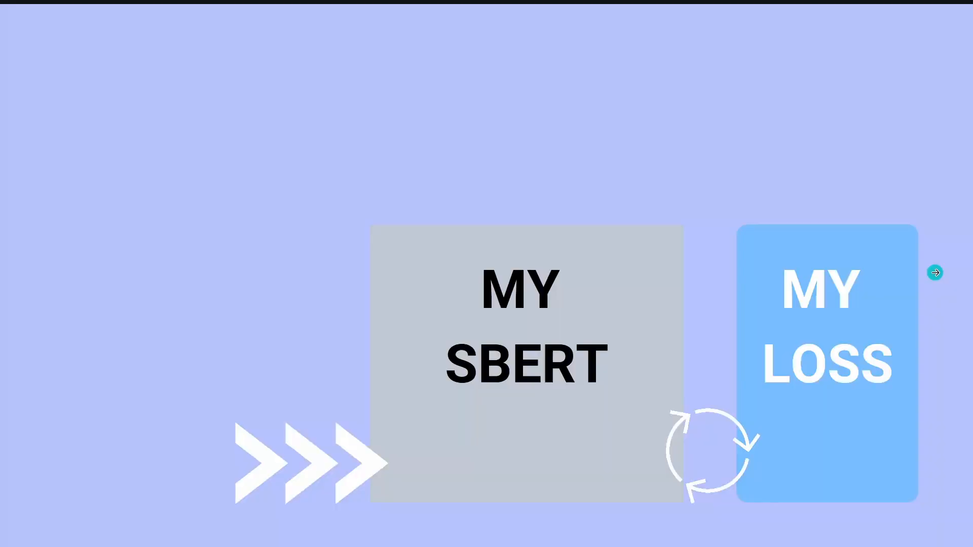
Advance to the slide on fine-tuning SBERT on a custom science dataset
{"action": "left_click", "coordinate": [935, 273]}
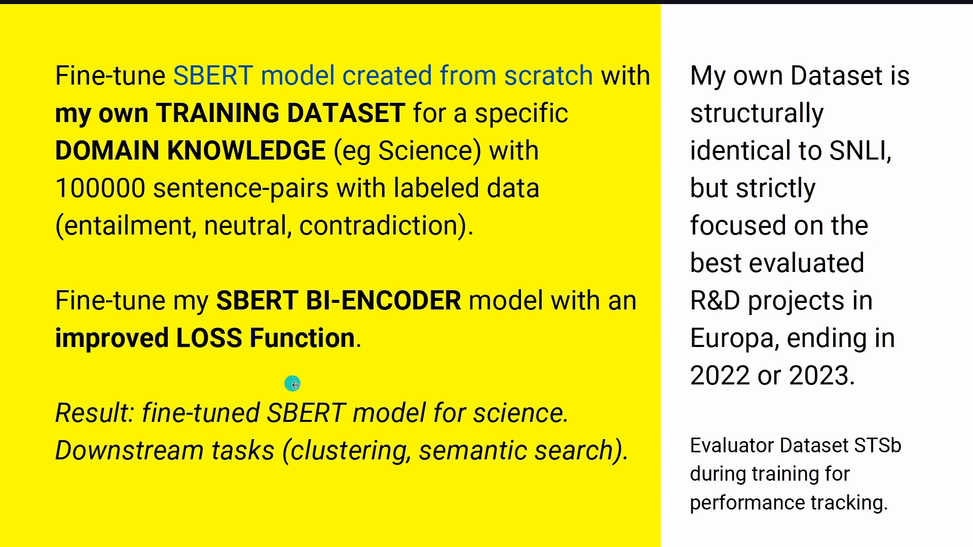